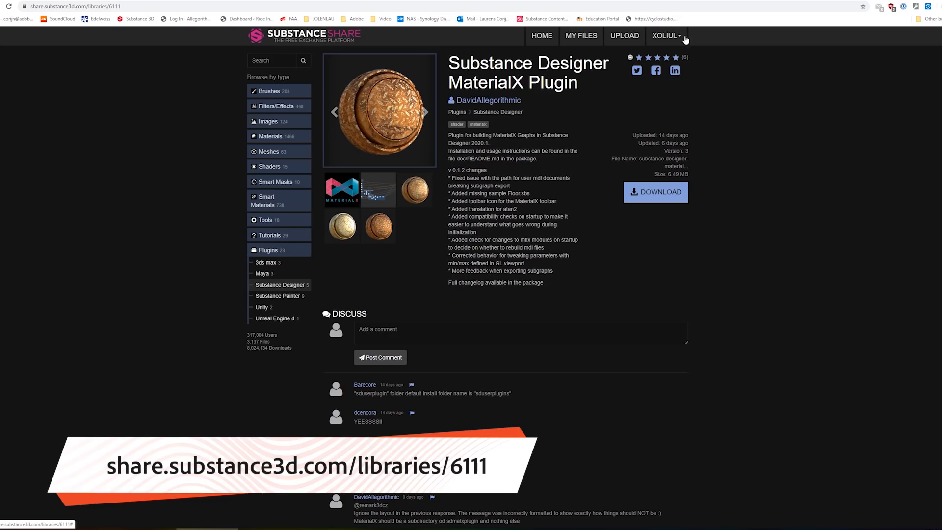
# - Download the MaterialX plugin package from Substance Share, which opens the MaterialX GitHub page
pyautogui.click(342, 189)
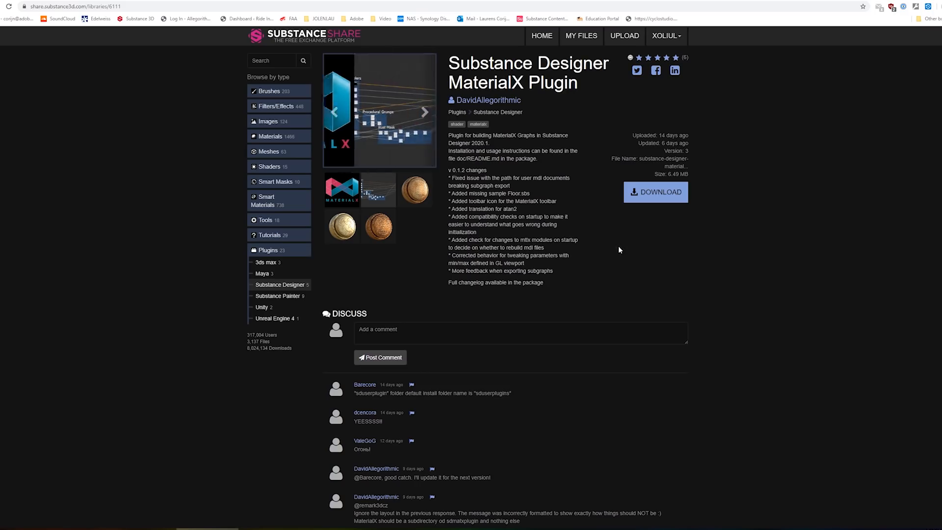
pyautogui.click(655, 192)
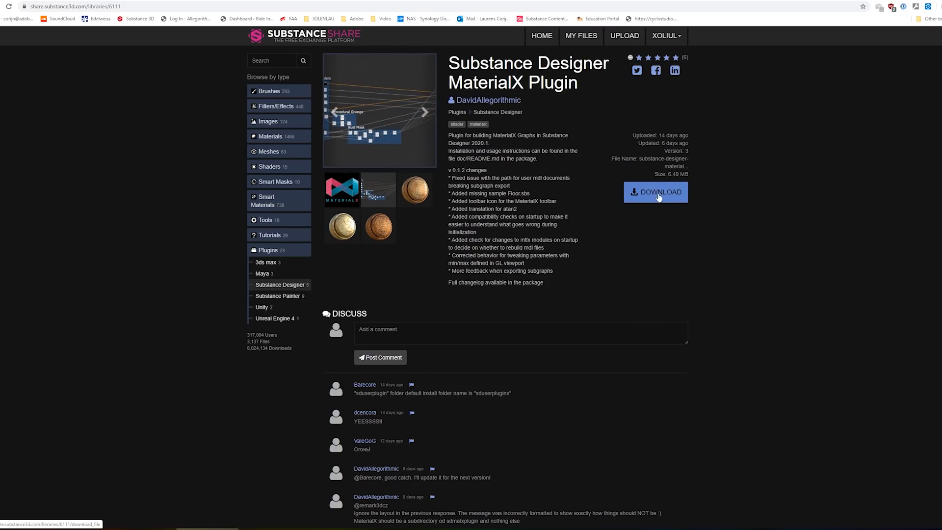
pyautogui.moveTo(696, 165)
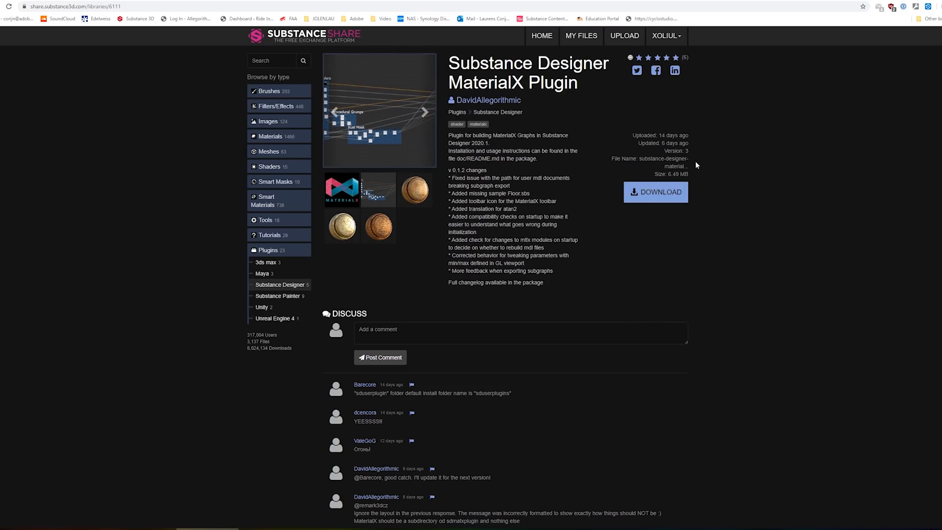
pyautogui.click(655, 192)
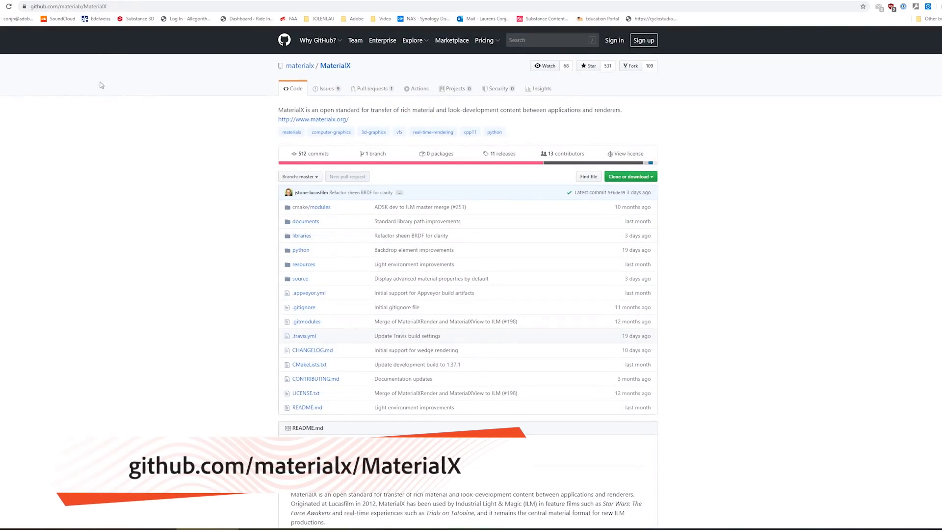
pyautogui.moveTo(211, 111)
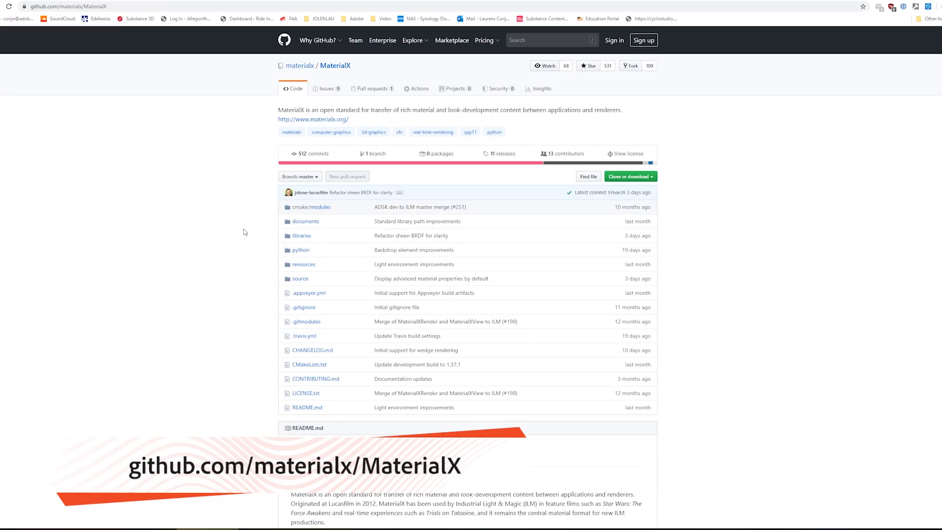
# - Scroll the MaterialX README down to the Pre-Built Binaries links for Windows
pyautogui.scroll(-3)
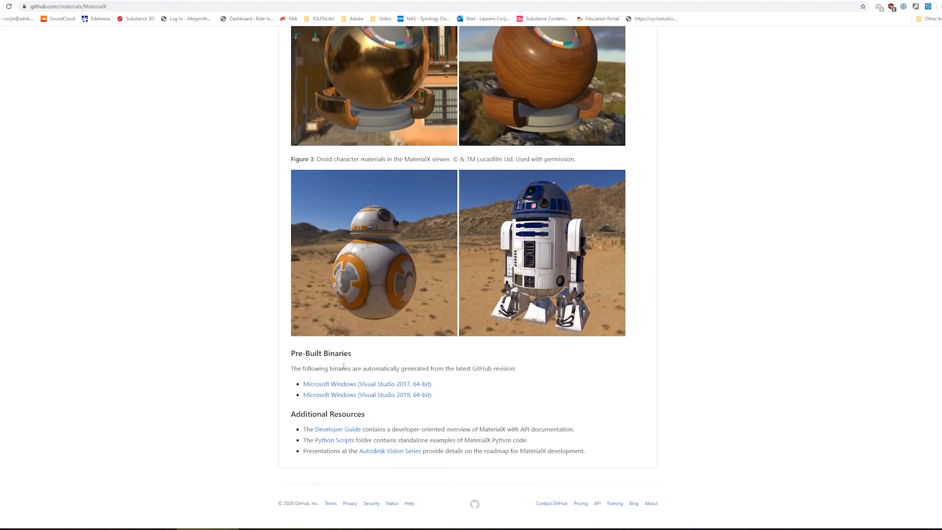
pyautogui.moveTo(347, 386)
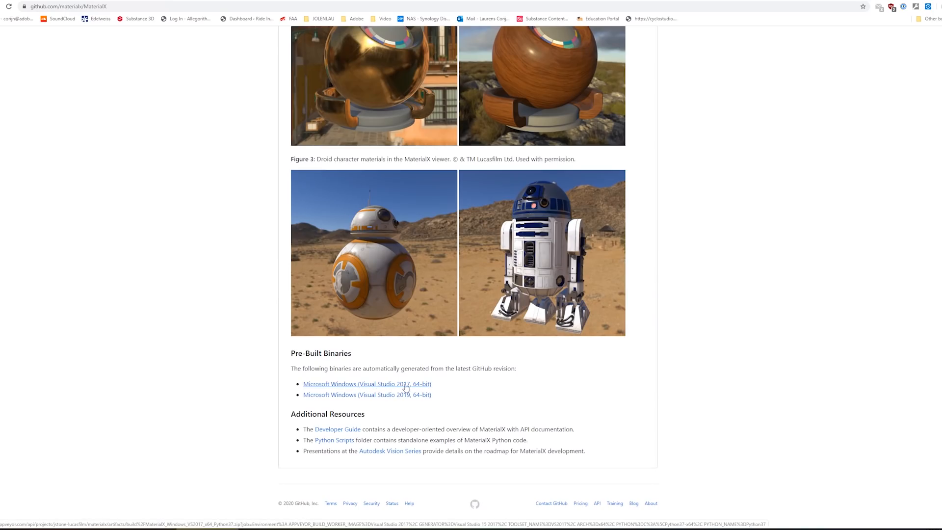
pyautogui.moveTo(515, 408)
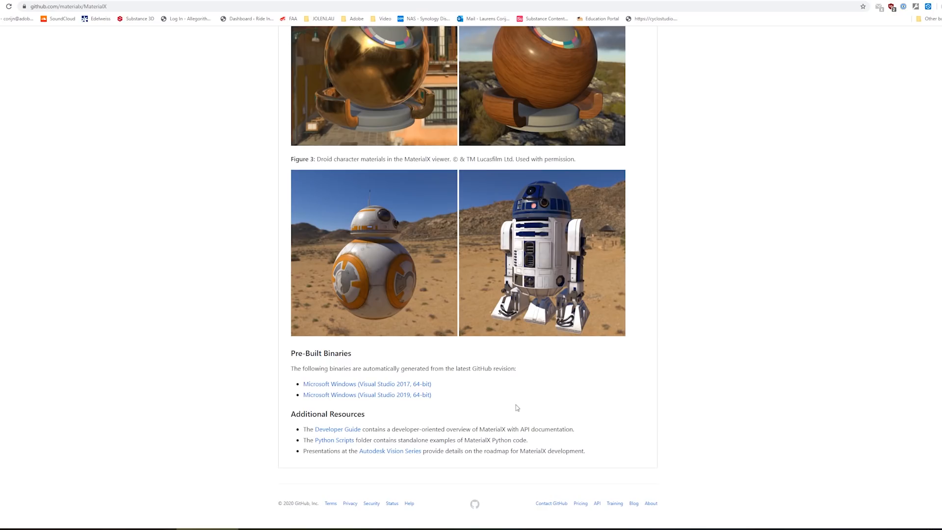
pyautogui.moveTo(479, 393)
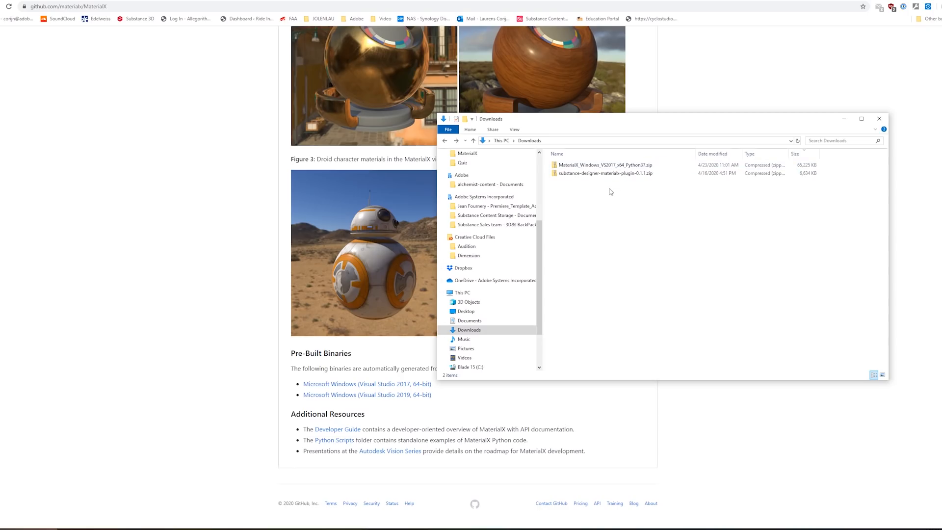
# - Extract the plugin zip and move sdmatxplugin into Substance Designer's python/sduserplugins folder
pyautogui.click(604, 173)
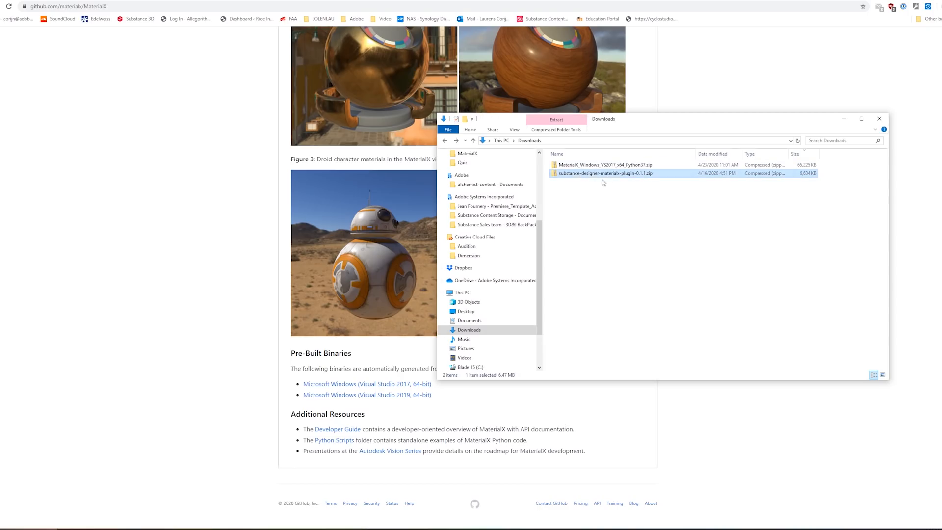
pyautogui.moveTo(604, 174)
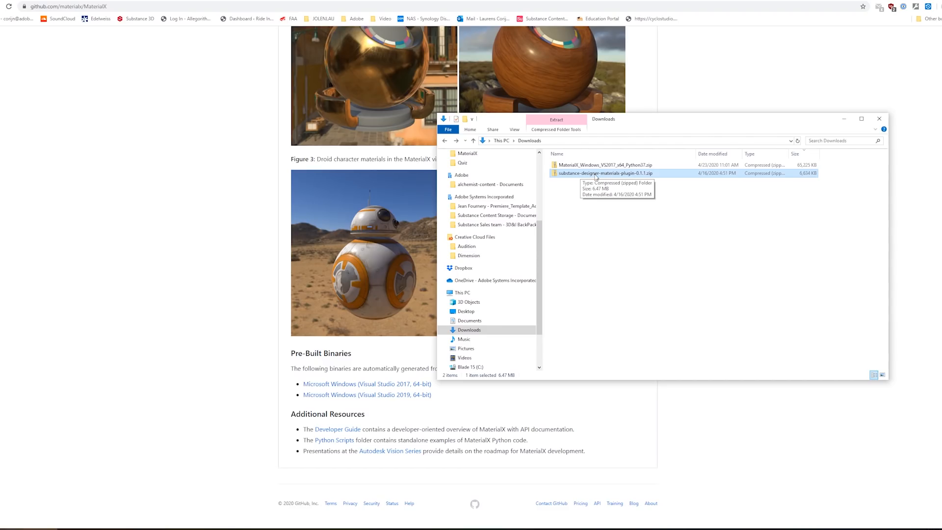
pyautogui.rightClick(605, 173)
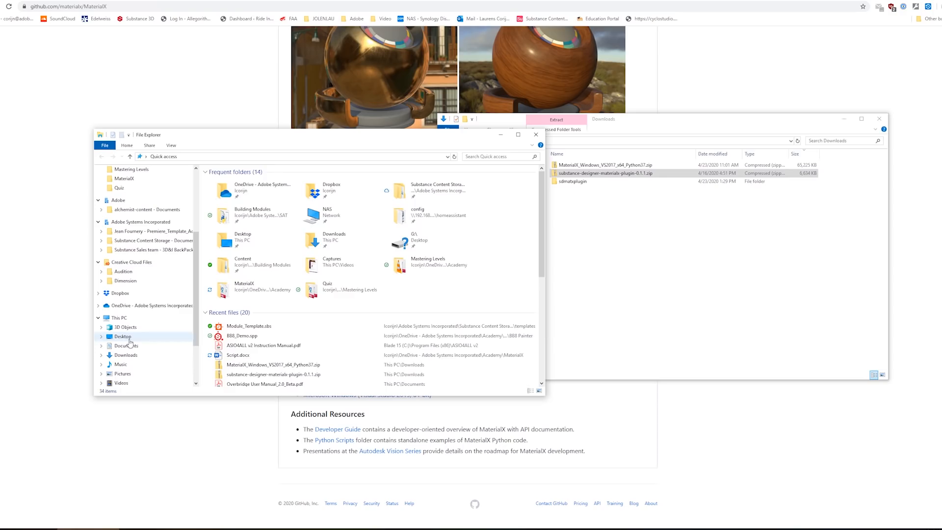
pyautogui.click(125, 345)
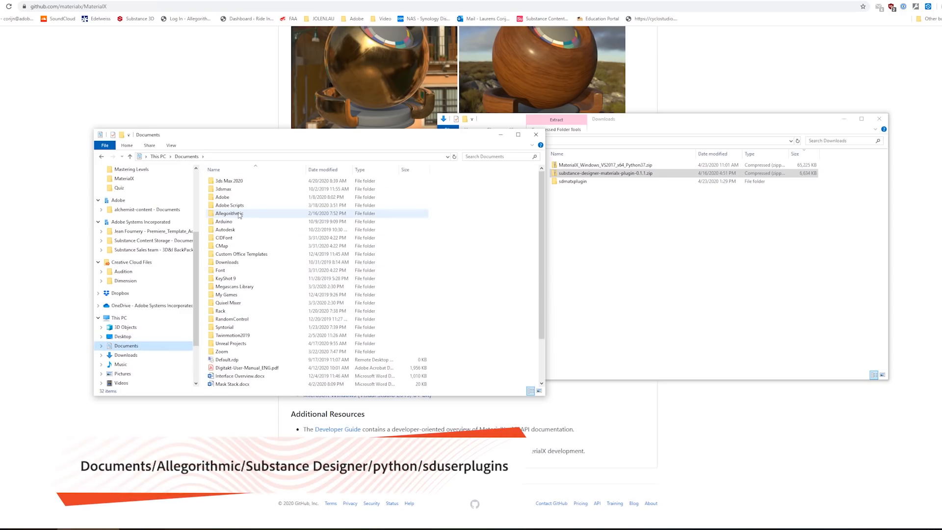
pyautogui.doubleClick(230, 213)
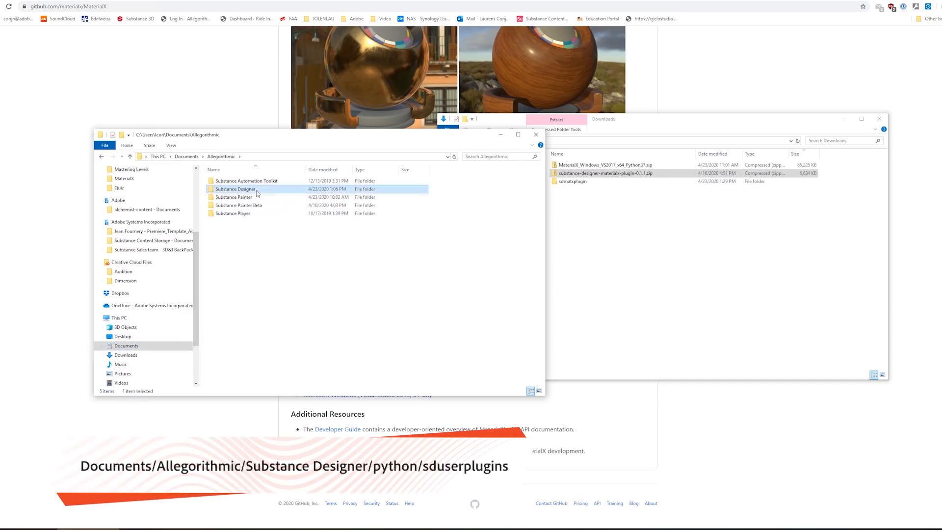
pyautogui.doubleClick(234, 188)
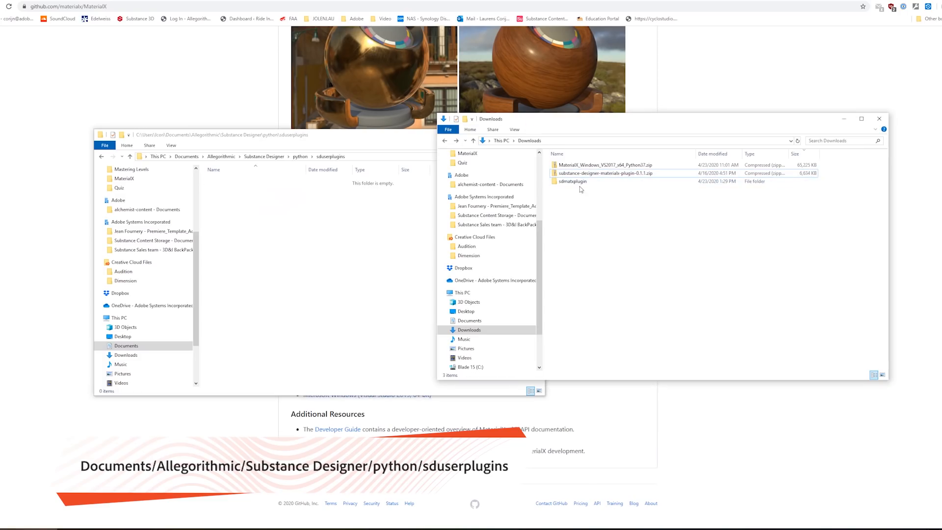
pyautogui.click(571, 181)
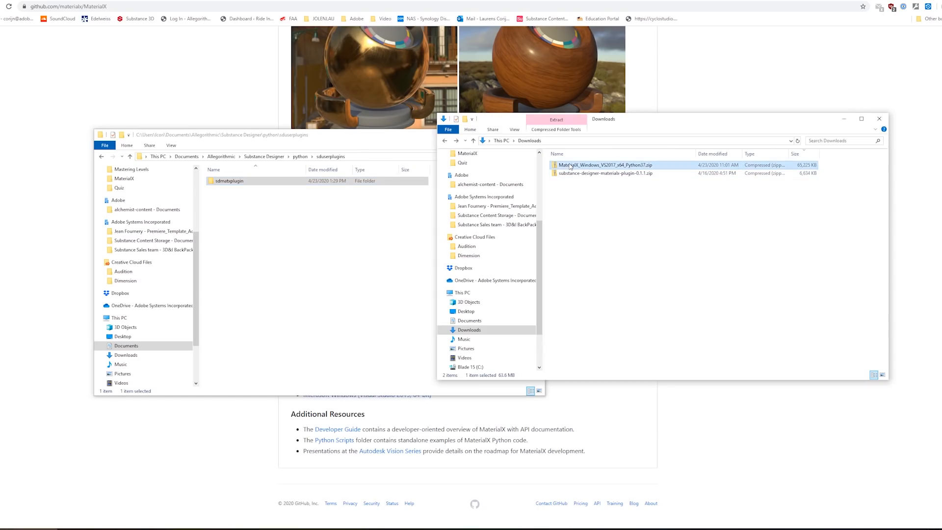
pyautogui.moveTo(604, 164)
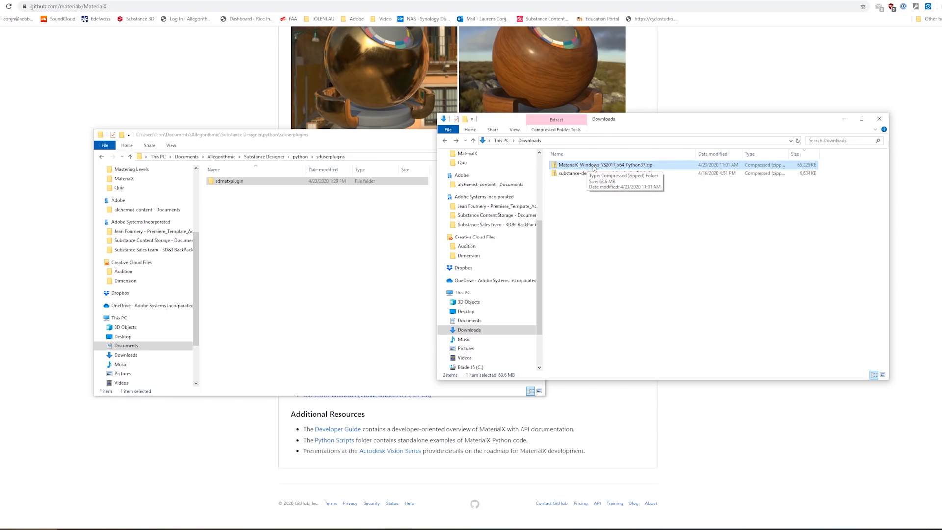
# - Extract the MaterialX_Windows_VS2017_x64_Python37 zip and rename the resulting folder MaterialX
pyautogui.rightClick(604, 165)
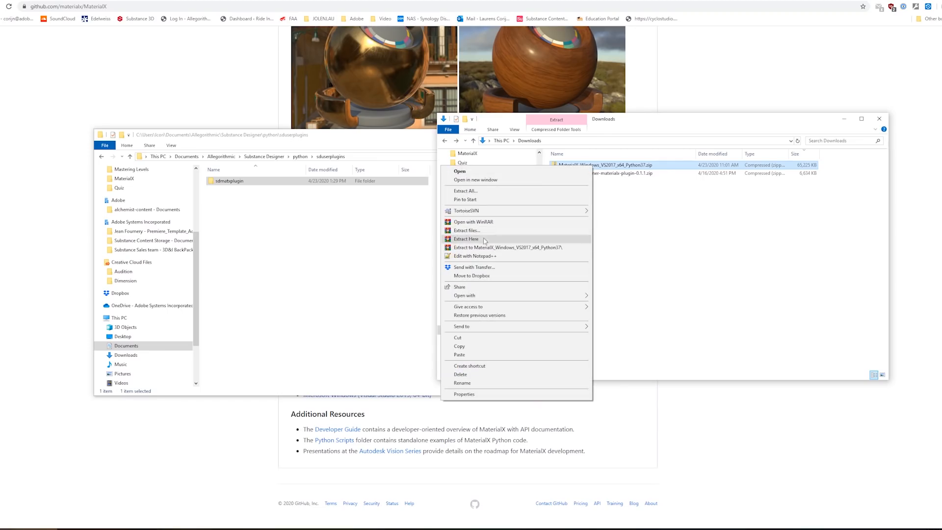
pyautogui.moveTo(502, 247)
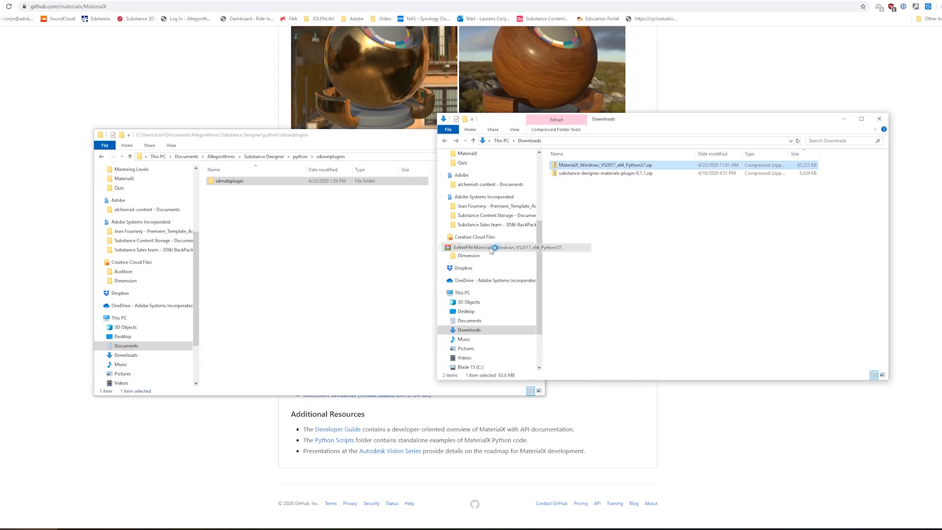
pyautogui.click(491, 247)
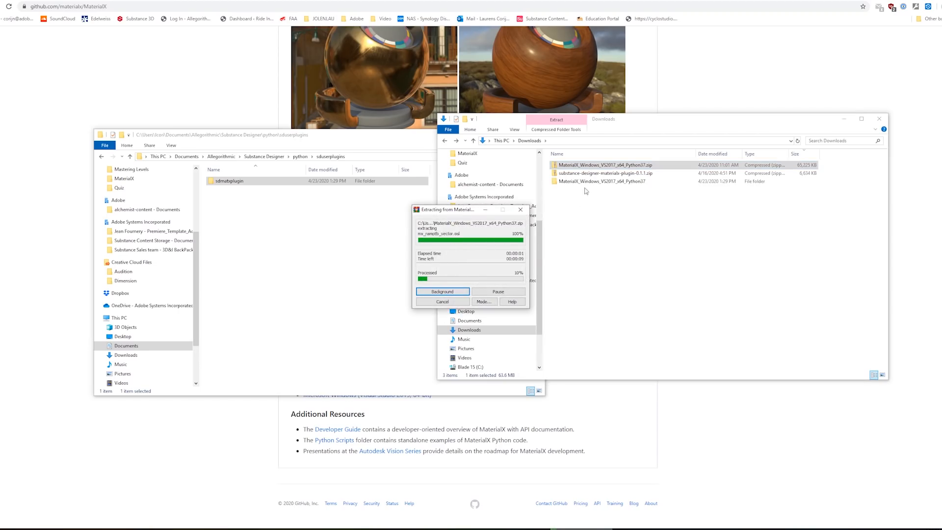
pyautogui.click(600, 181)
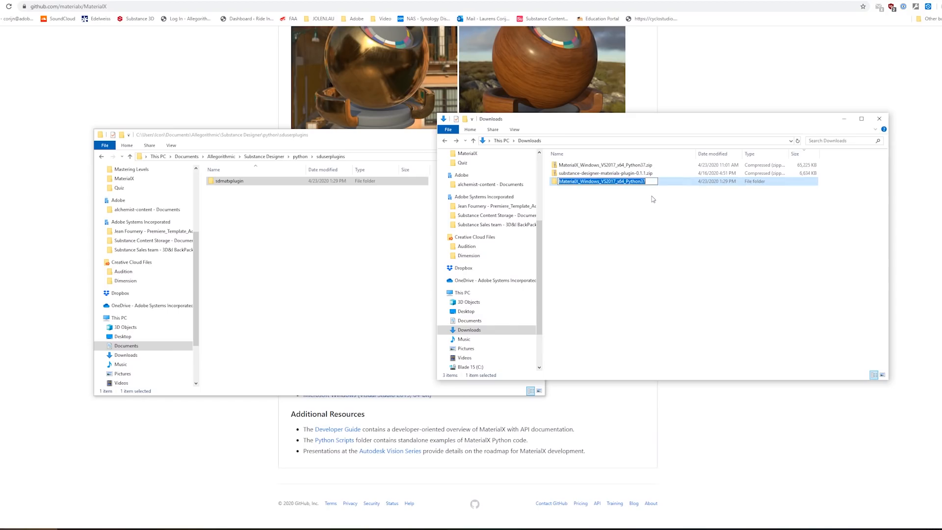
pyautogui.write('MaterialX_Window')
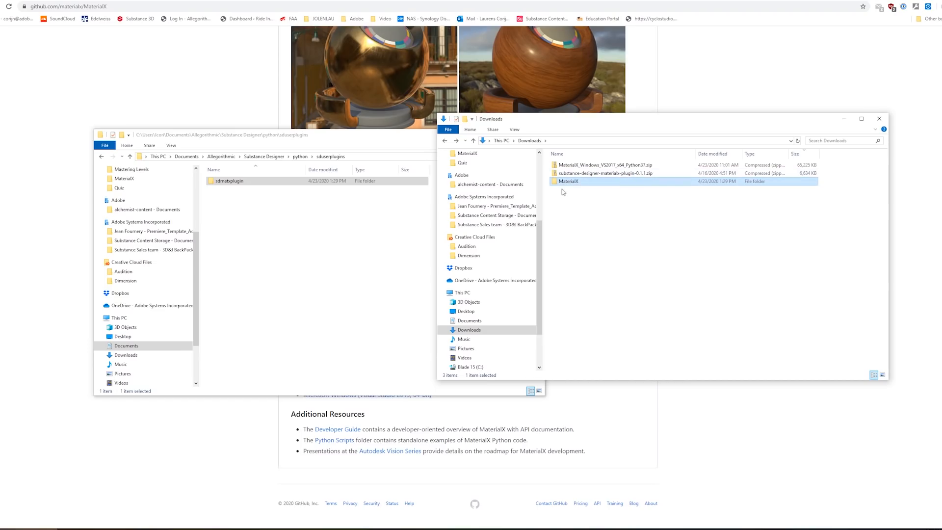
# - Open sdmatxplugin and drag the MaterialX folder from Downloads into it
pyautogui.click(230, 181)
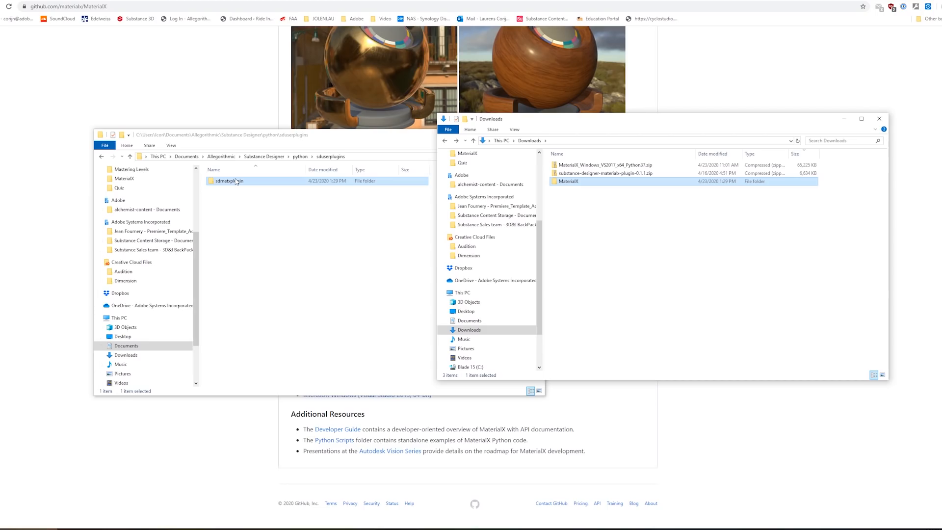
pyautogui.doubleClick(228, 180)
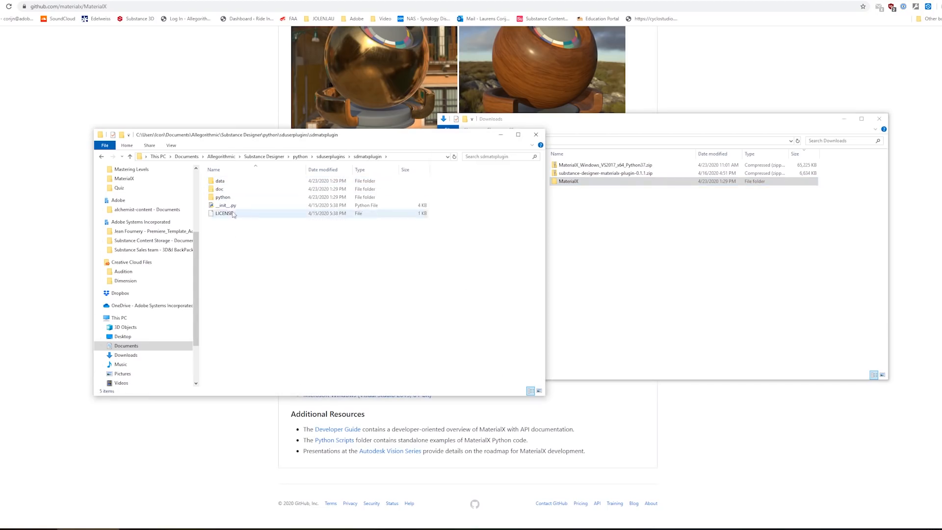
pyautogui.click(568, 181)
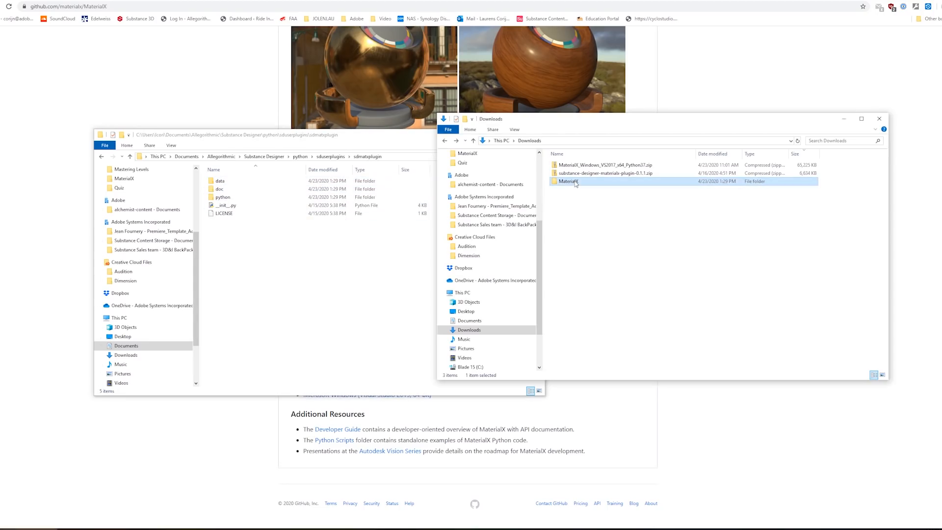
pyautogui.moveTo(566, 181); pyautogui.dragTo(417, 265)
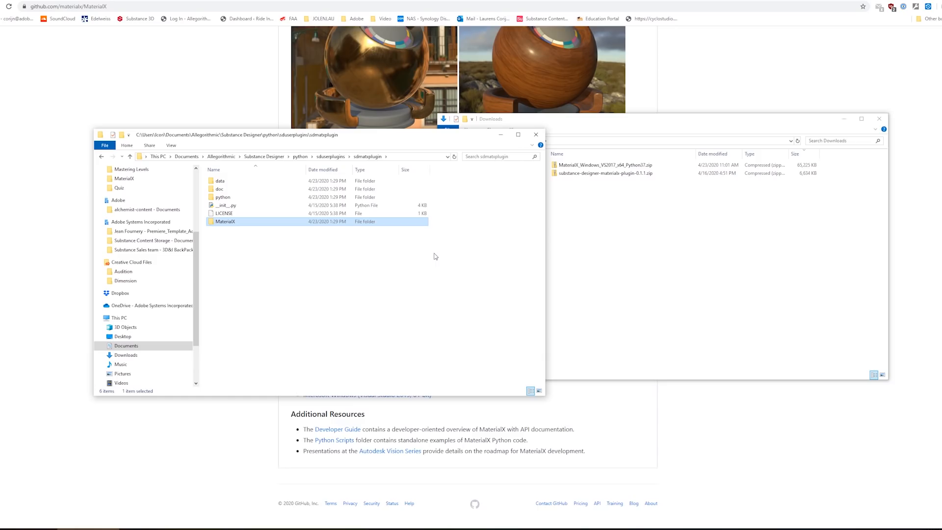
pyautogui.moveTo(566, 218)
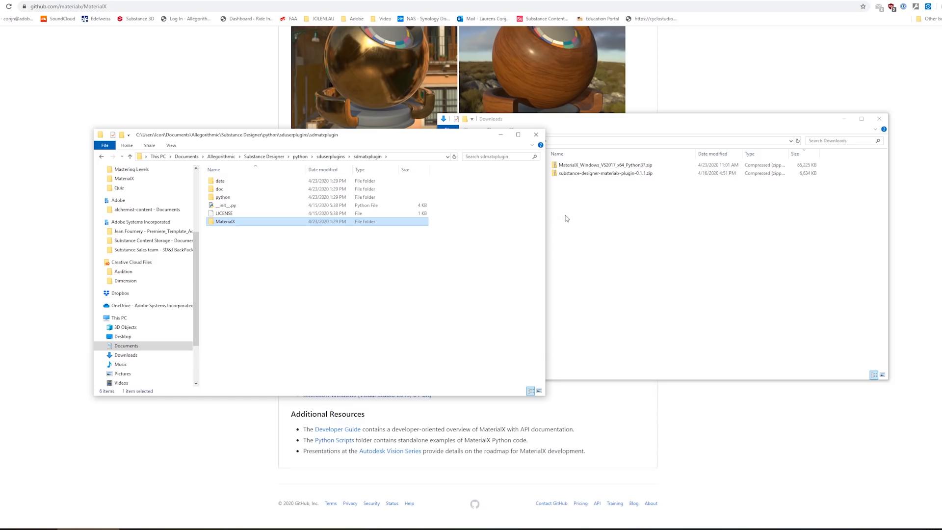
pyautogui.moveTo(233, 320)
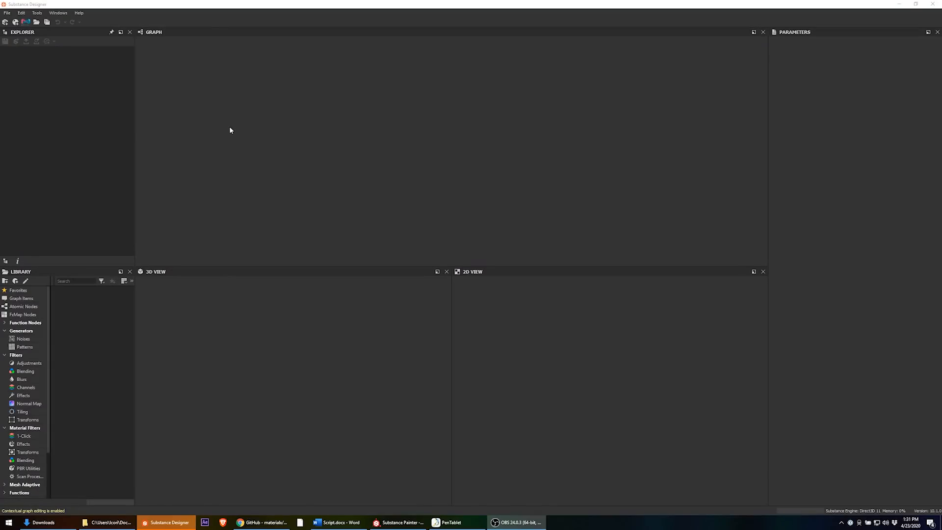
pyautogui.moveTo(72, 83)
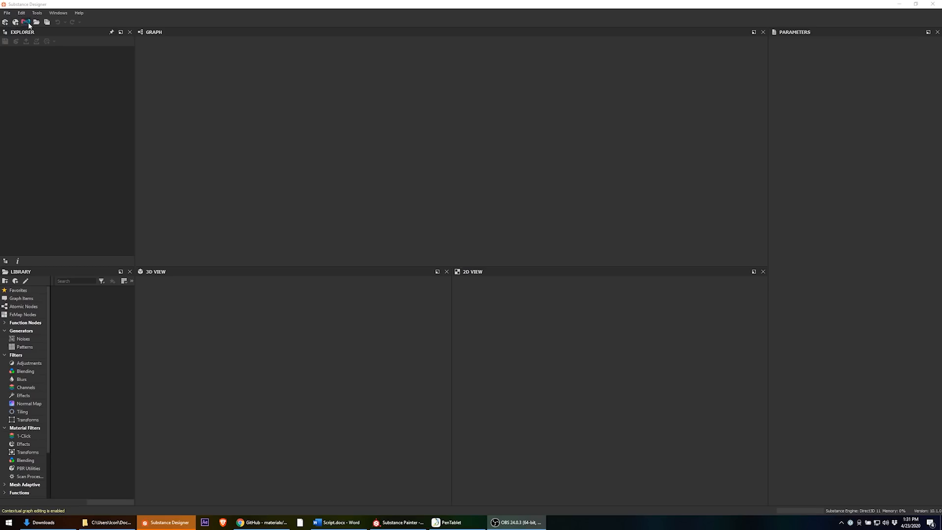
pyautogui.moveTo(28, 22)
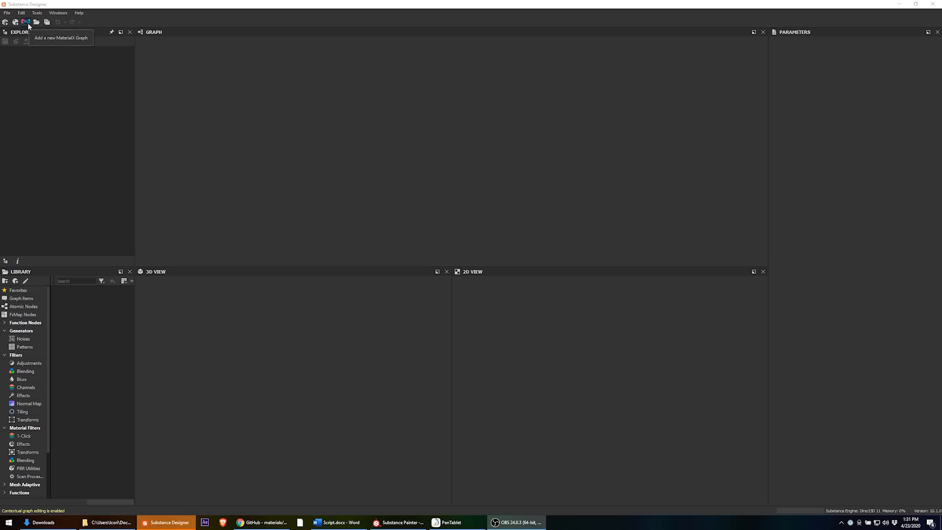
pyautogui.moveTo(321, 203)
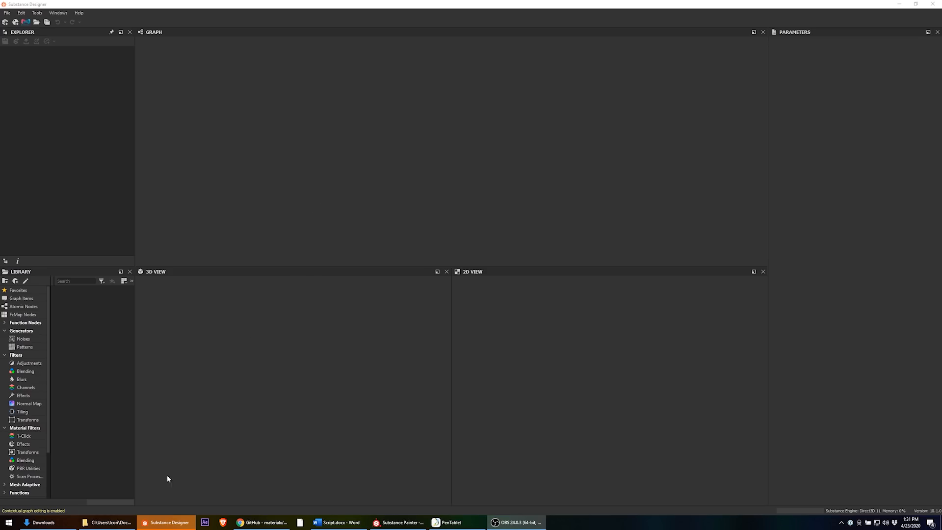
pyautogui.click(108, 522)
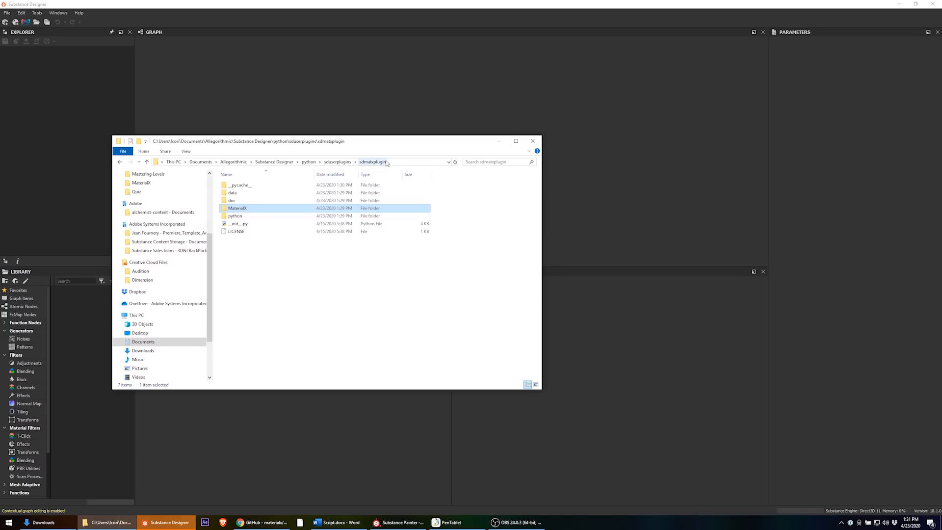
pyautogui.moveTo(243, 208)
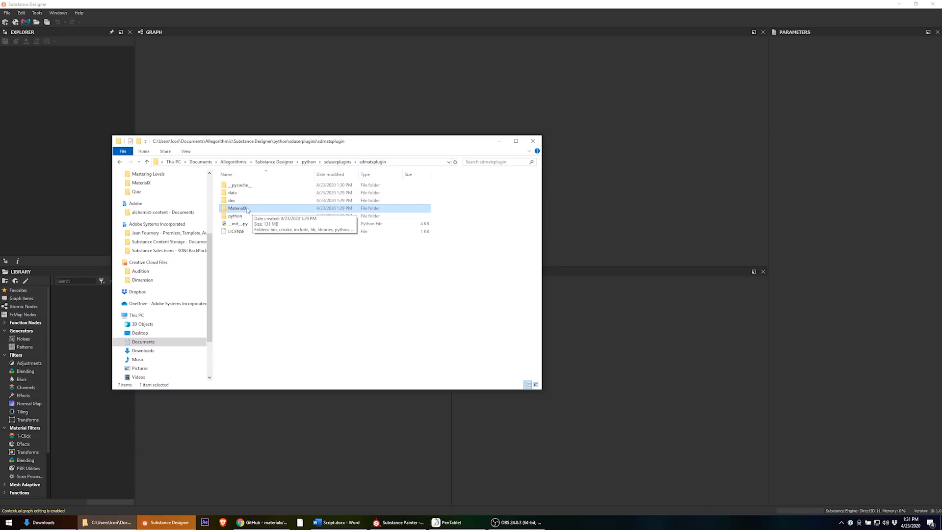
pyautogui.moveTo(370, 385)
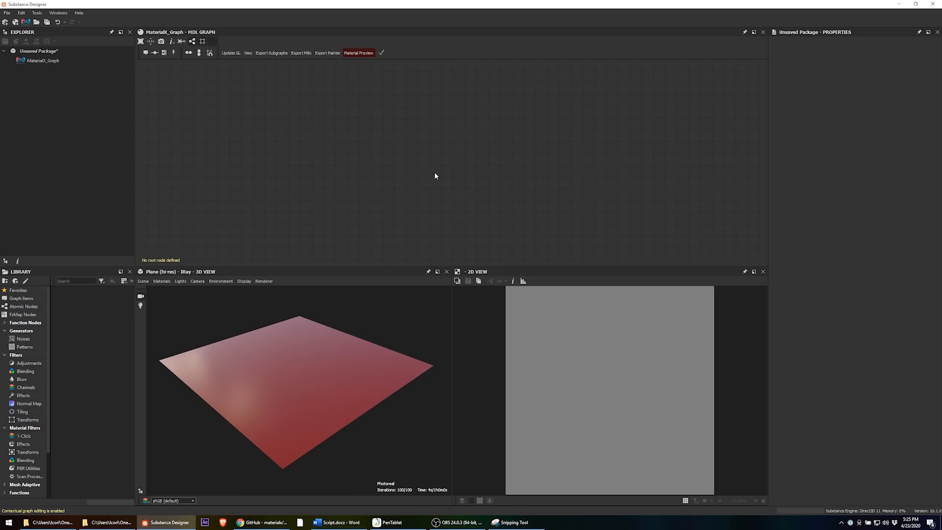
pyautogui.moveTo(438, 190)
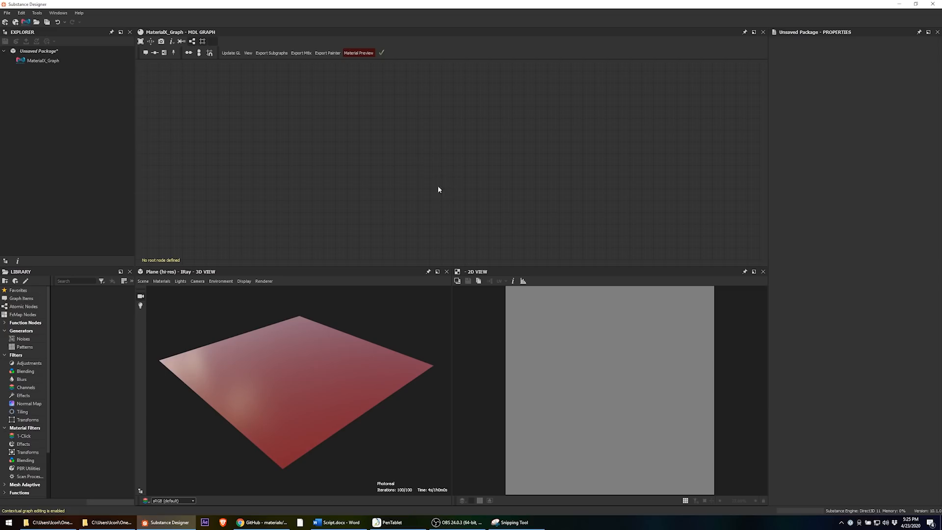
pyautogui.moveTo(393, 158)
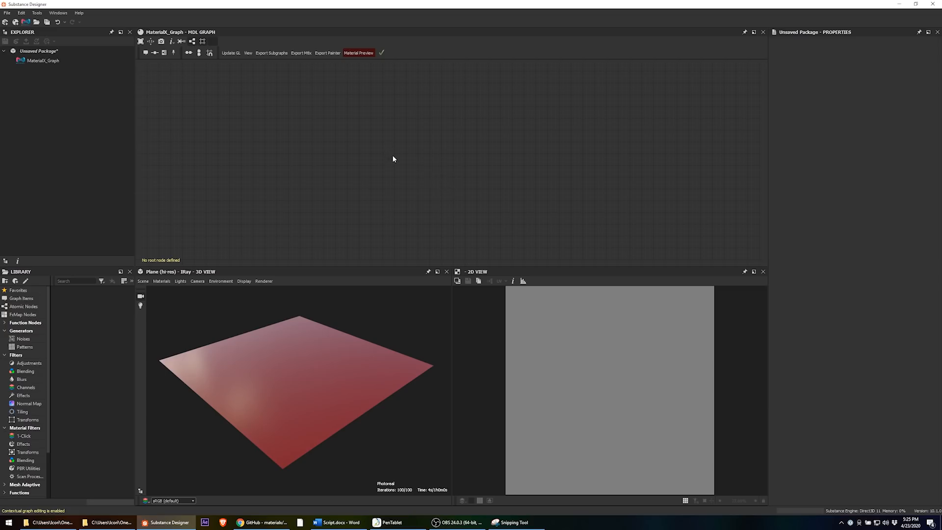
pyautogui.moveTo(405, 164)
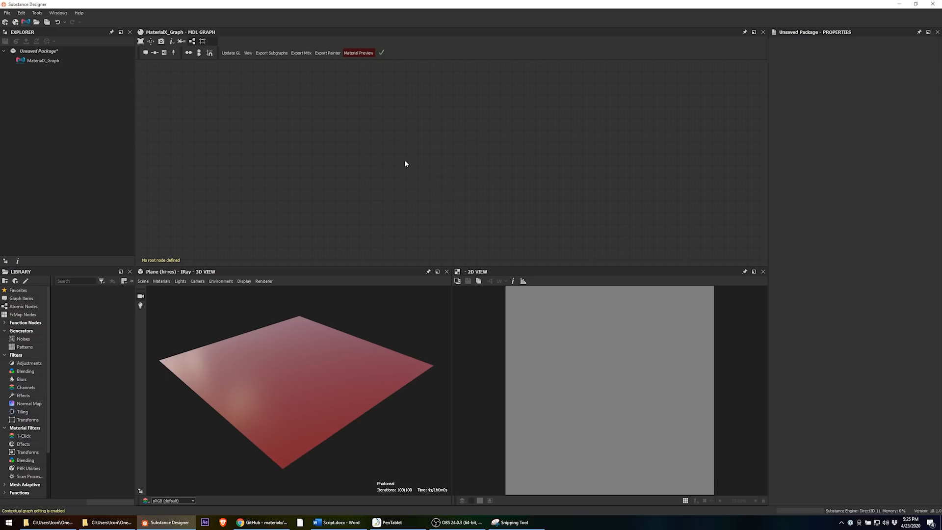
pyautogui.moveTo(442, 181)
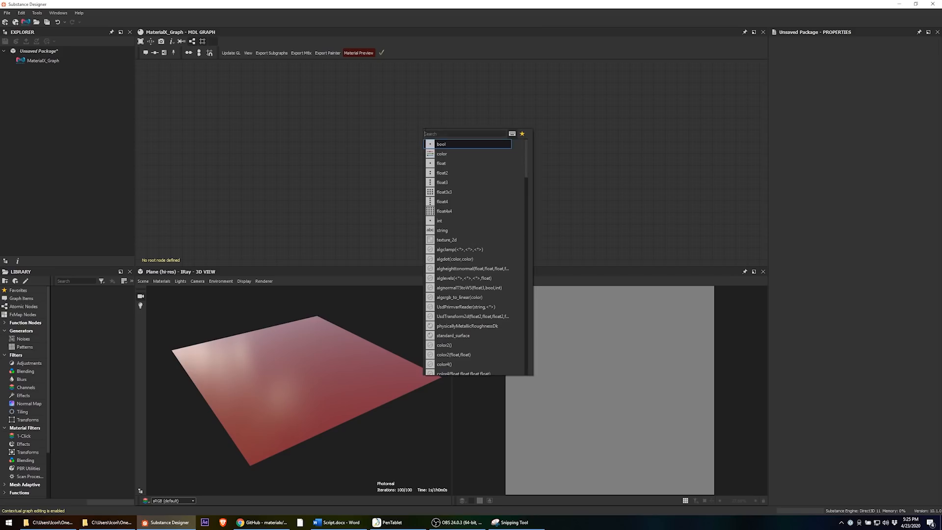
# - Search 'standard' in the node popup and add a standard_surface node
pyautogui.write('standard')
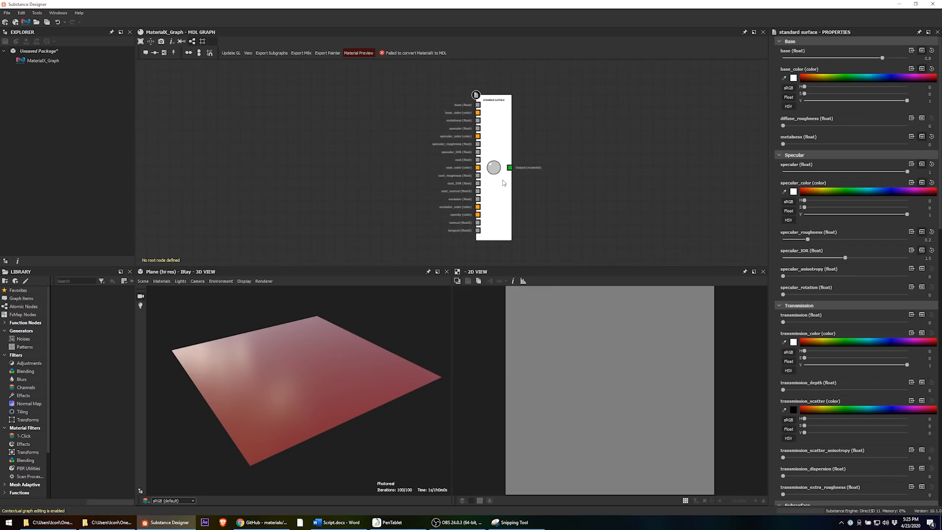
pyautogui.moveTo(501, 182)
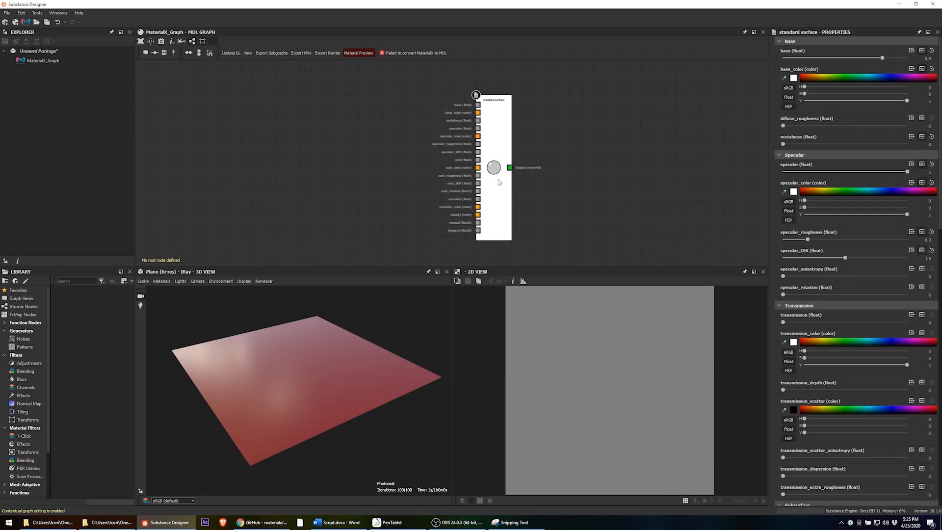
pyautogui.moveTo(493, 167)
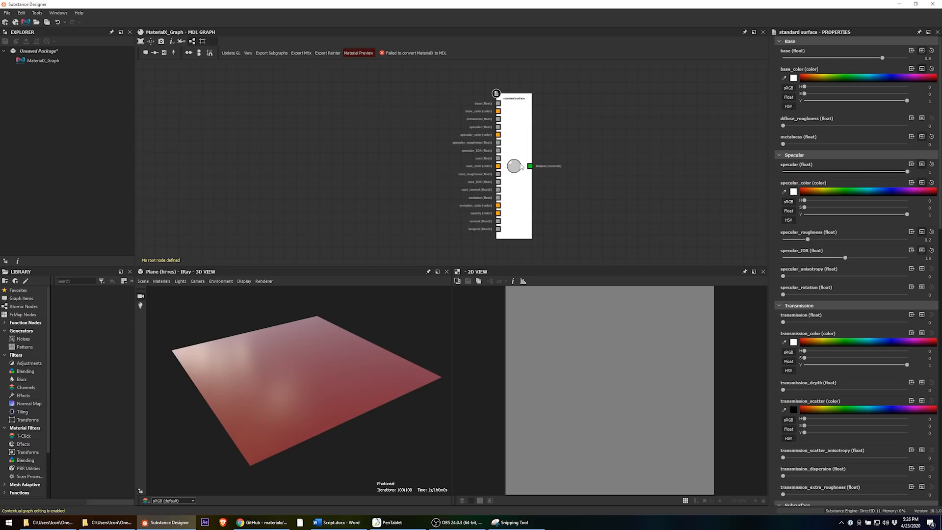
pyautogui.moveTo(514, 170)
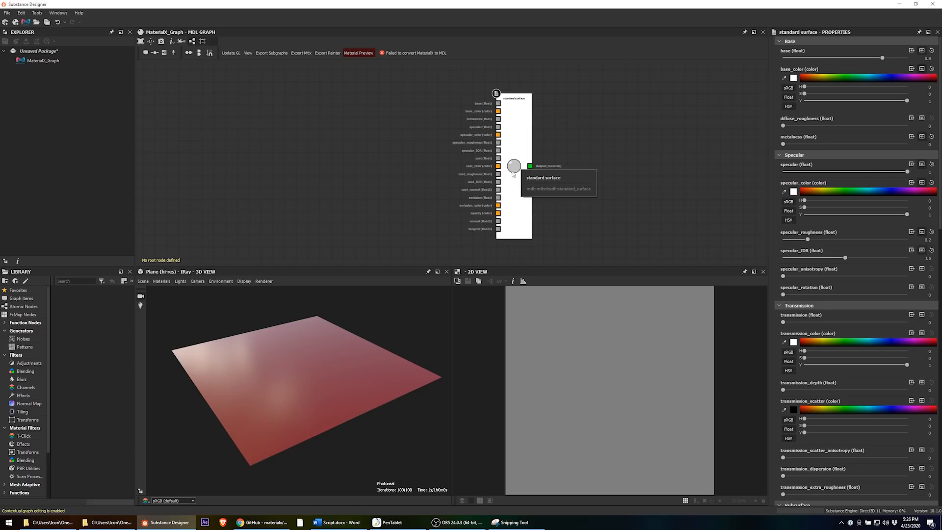
pyautogui.moveTo(516, 177)
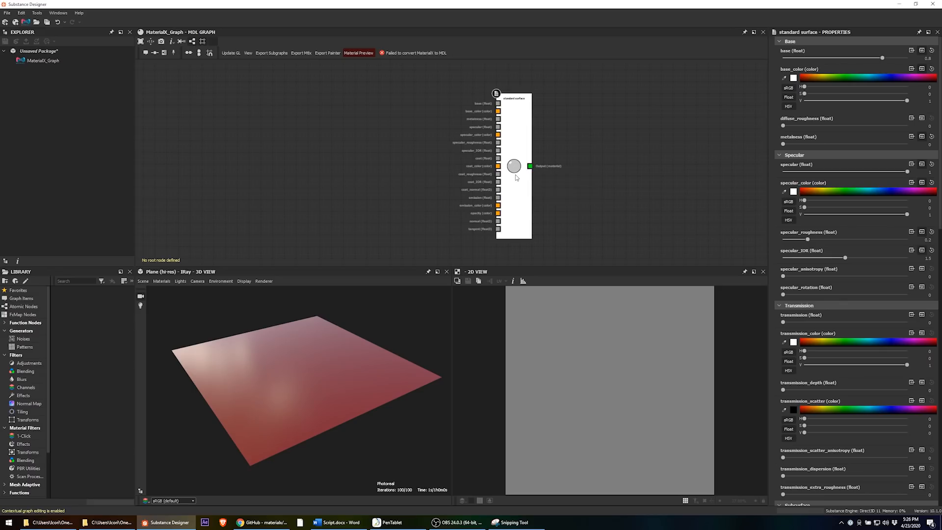
# - Set the standard_surface node as the graph root from its context menu
pyautogui.rightClick(515, 177)
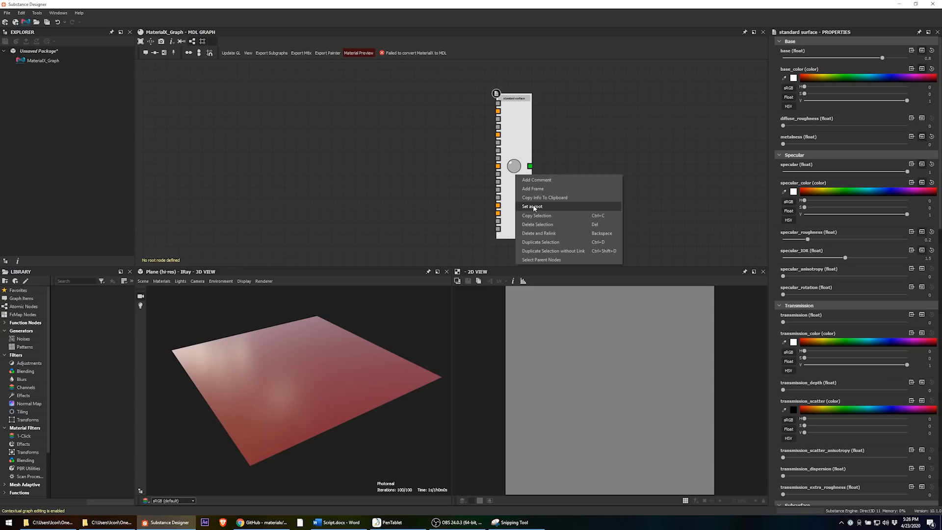
pyautogui.click(532, 206)
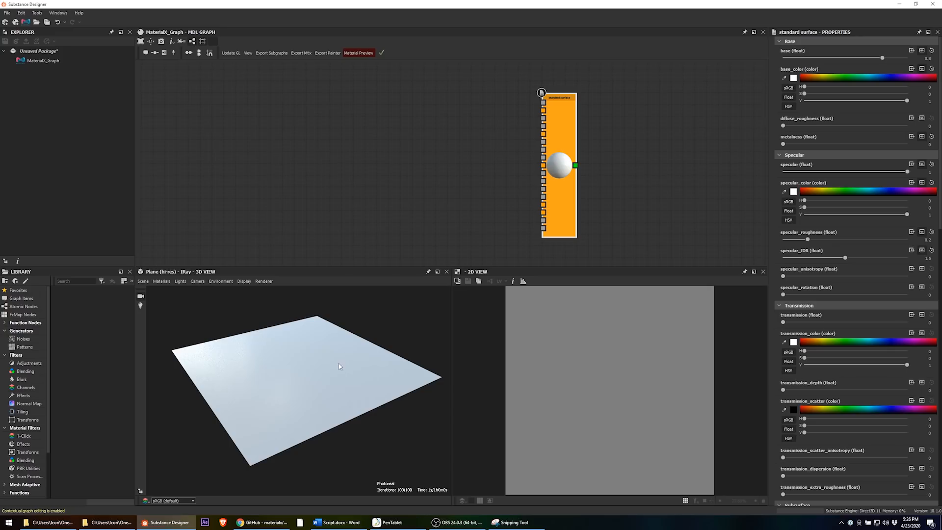
# - Change the 3D view renderer from iRay to OpenGL
pyautogui.click(264, 280)
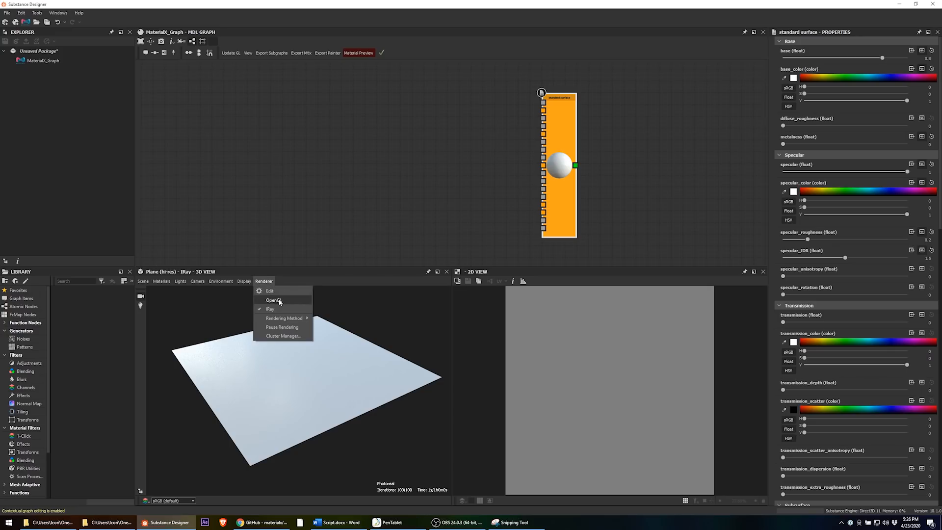
pyautogui.click(273, 300)
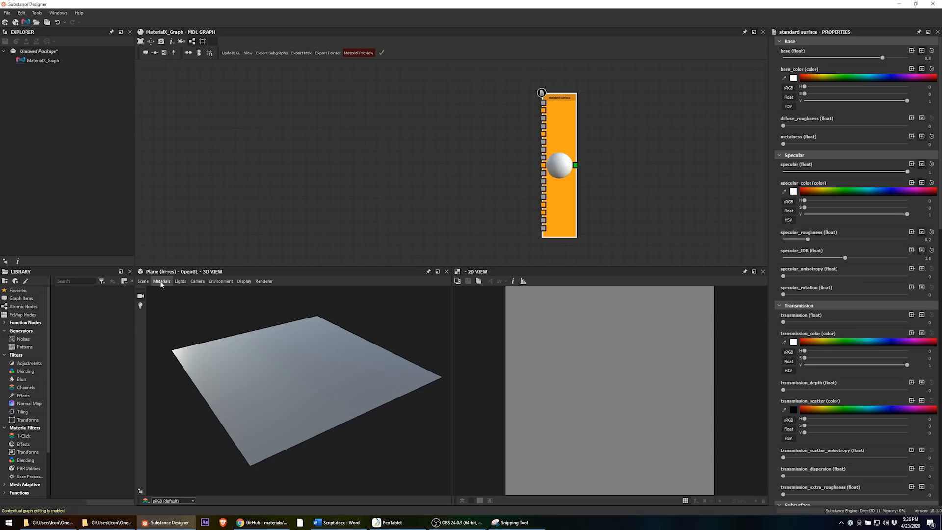
pyautogui.click(161, 281)
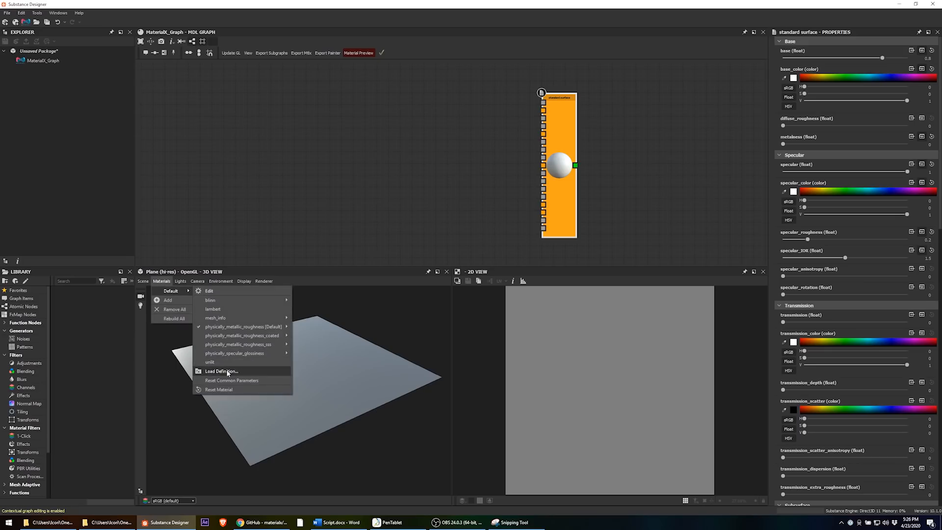
# - Load standard_surface_generated.glslfx from the plugin's data/shaders folder as the preview shader
pyautogui.click(220, 370)
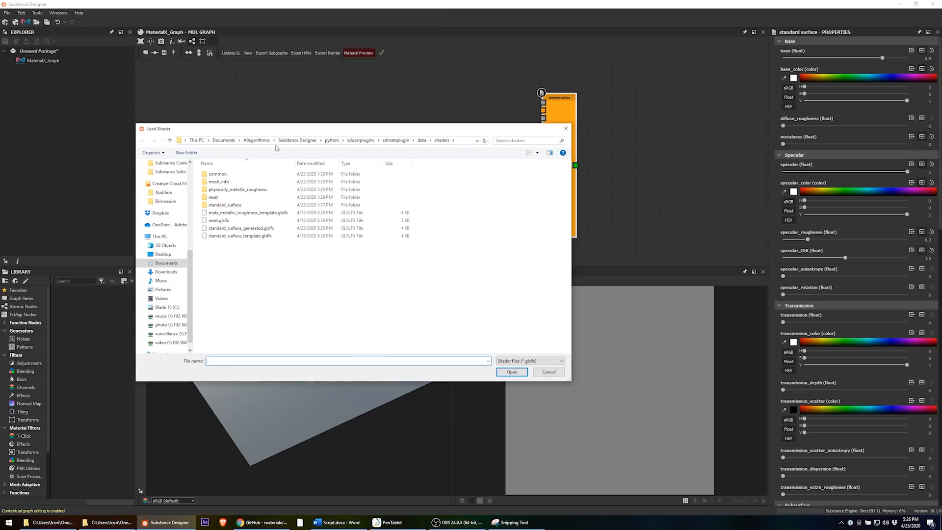
pyautogui.click(224, 140)
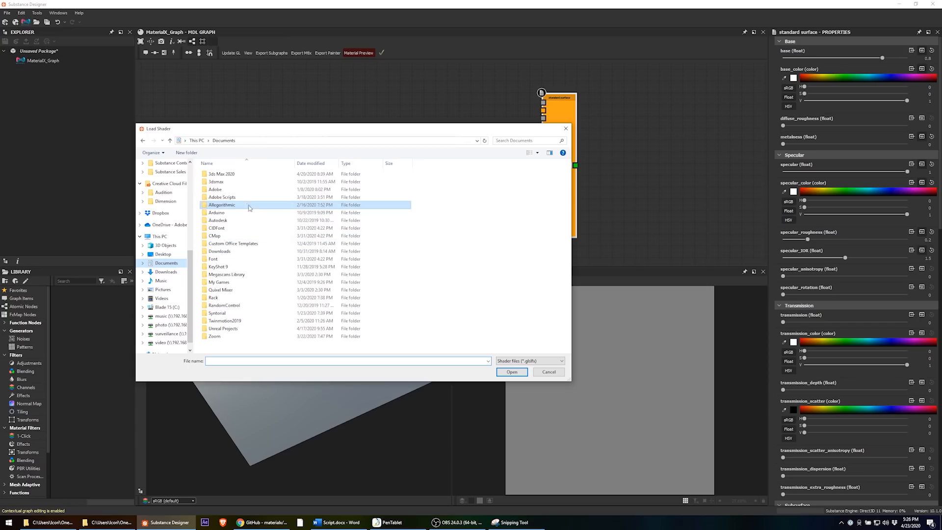
pyautogui.doubleClick(222, 204)
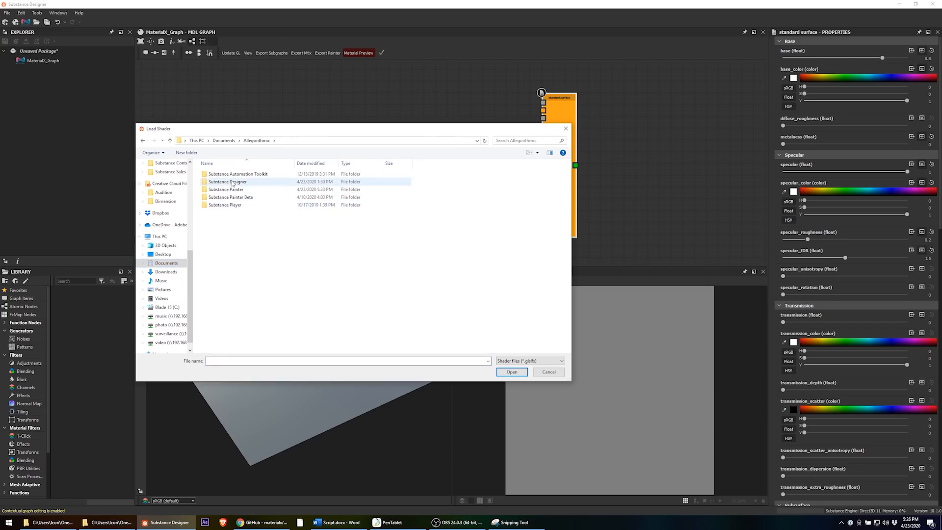
pyautogui.doubleClick(227, 181)
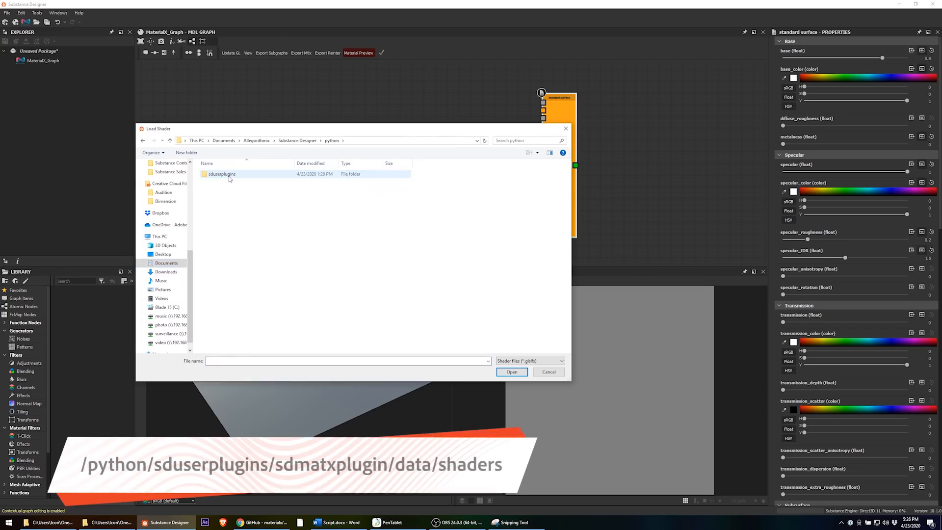
pyautogui.doubleClick(222, 173)
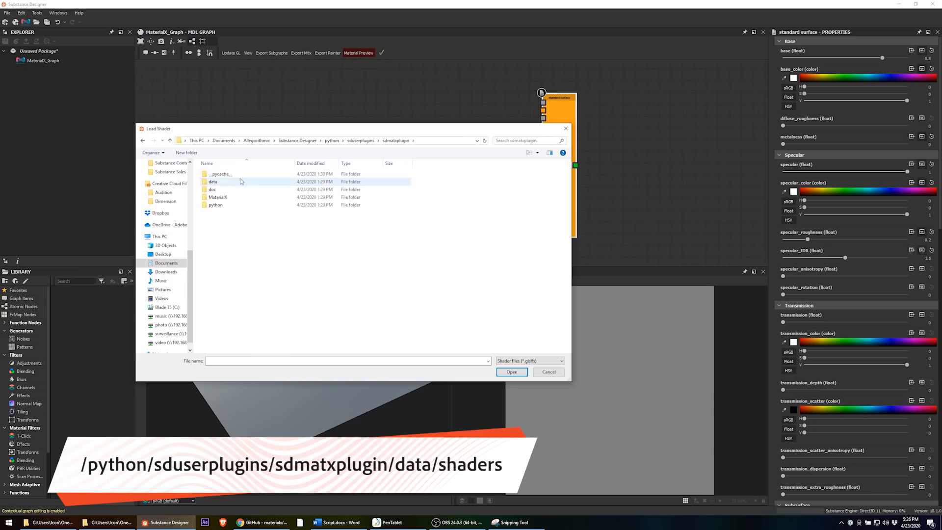
pyautogui.moveTo(227, 185)
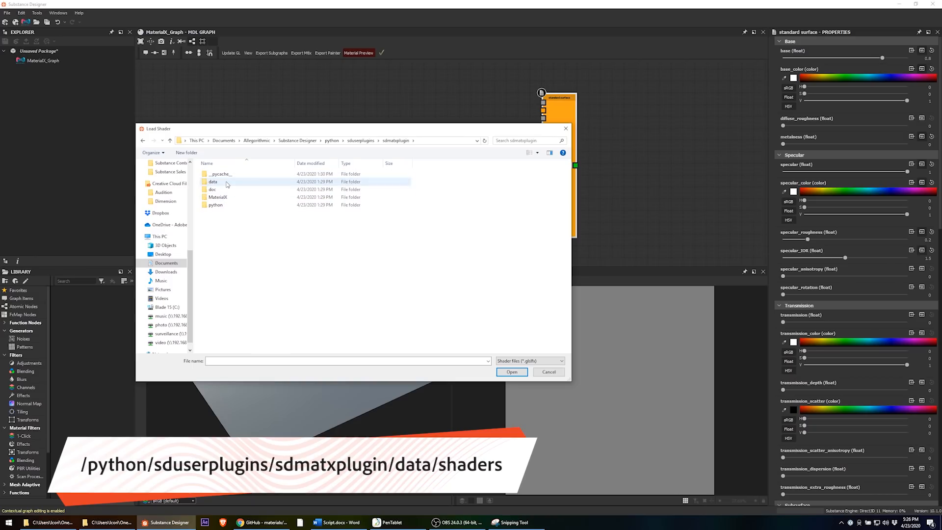
pyautogui.doubleClick(214, 182)
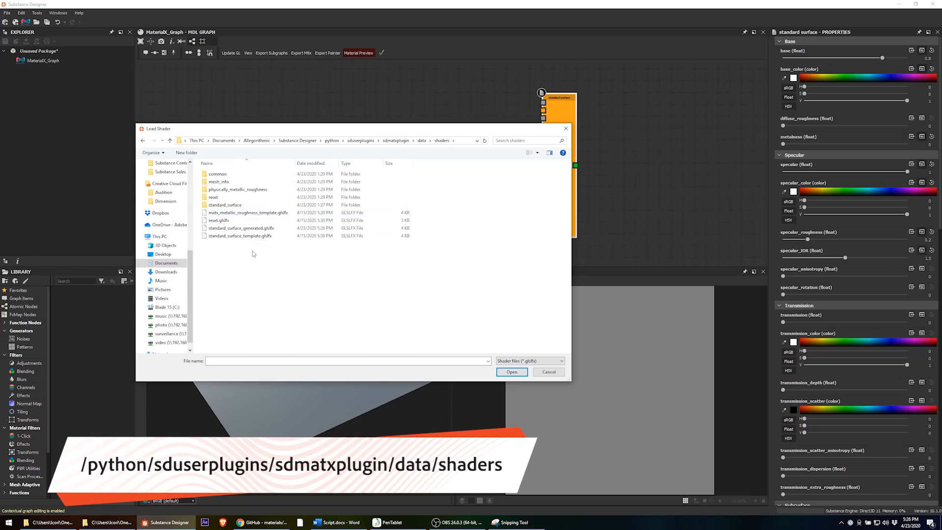
pyautogui.click(241, 228)
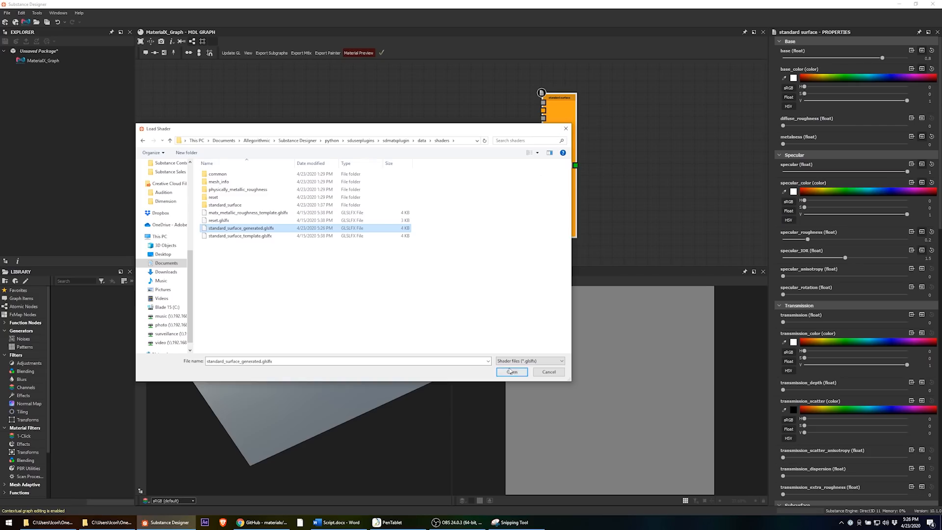
pyautogui.click(512, 372)
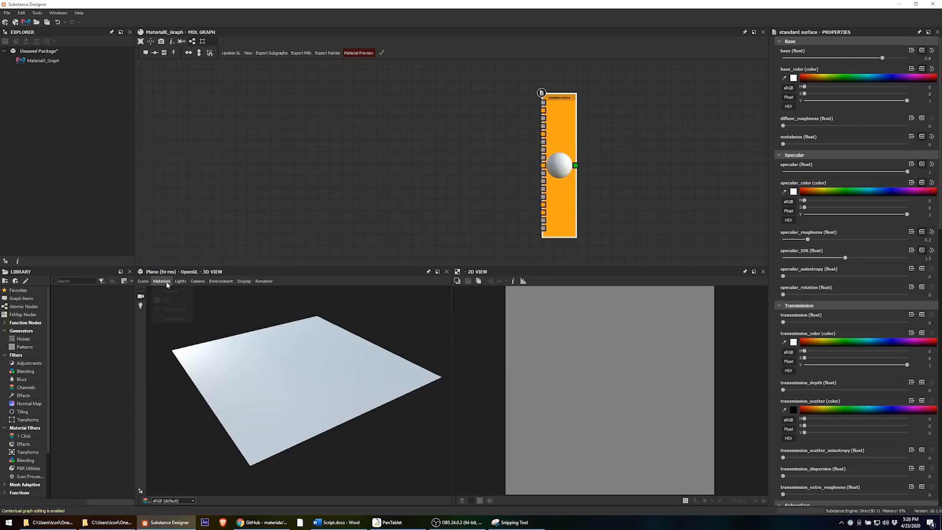
# - Confirm standard_surface_generated is the checked material in the 3D view's Materials menu
pyautogui.click(161, 281)
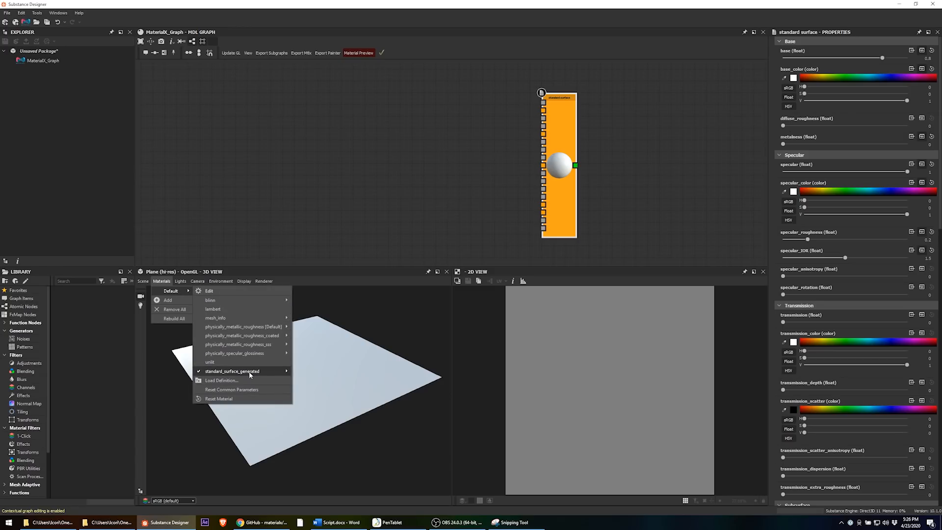
pyautogui.moveTo(233, 370)
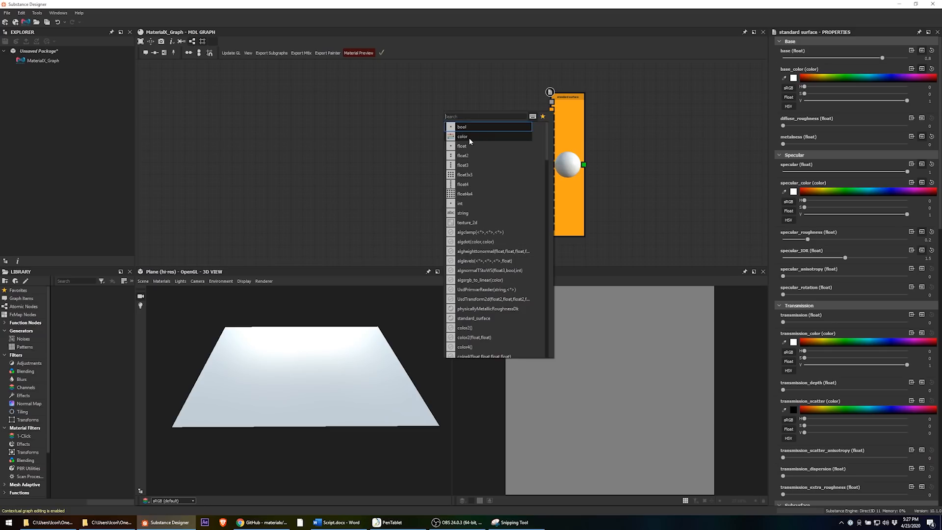
# - Place an orange-red color node and wire its output into standard_surface's base_color
pyautogui.click(463, 136)
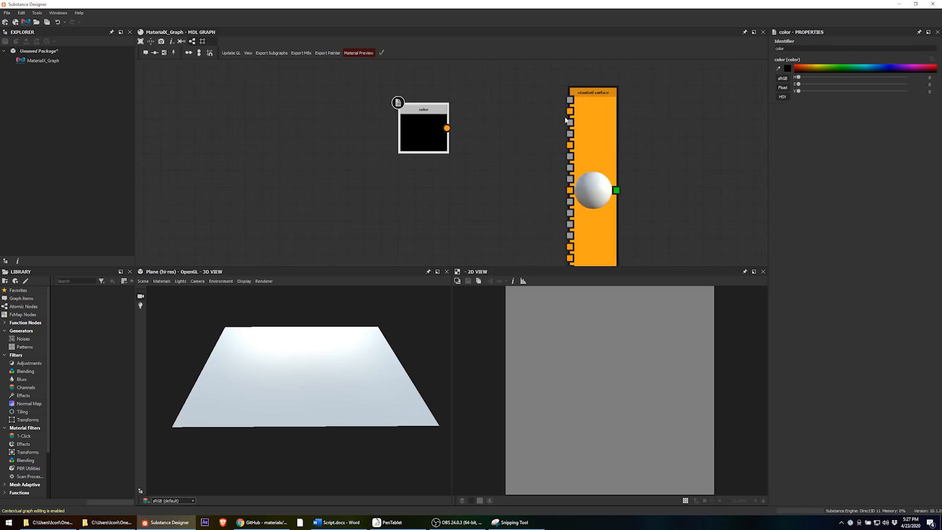
pyautogui.moveTo(446, 128); pyautogui.dragTo(505, 126)
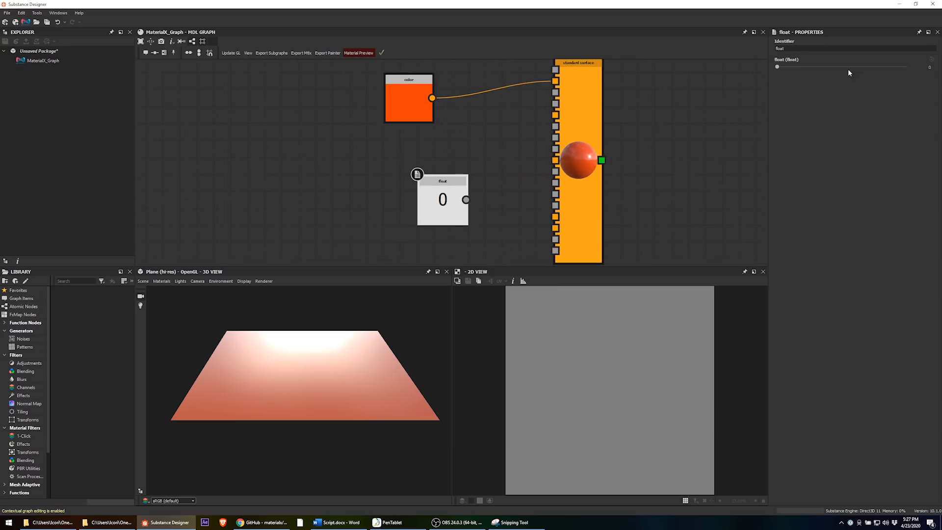
# - Connect a float node to the roughness input and set its value to 0.479
pyautogui.moveTo(776, 67); pyautogui.dragTo(840, 67)
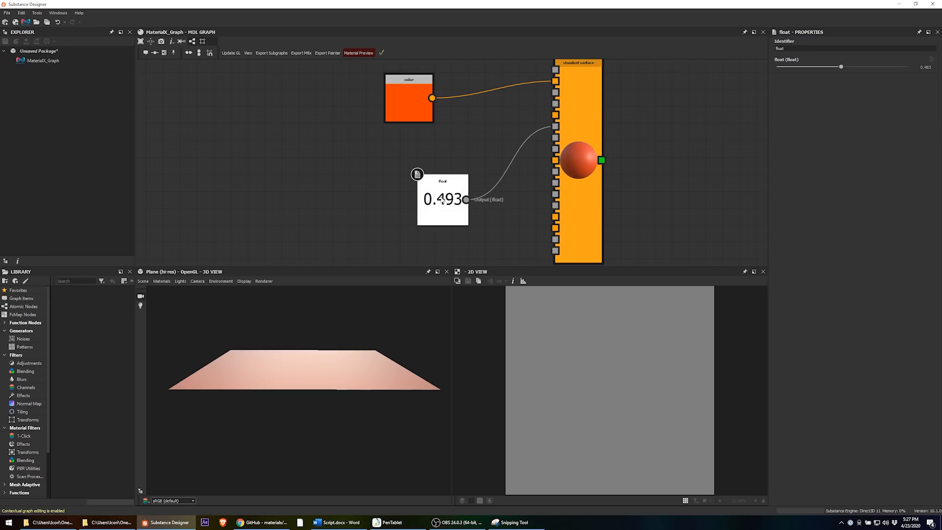
pyautogui.moveTo(841, 66); pyautogui.dragTo(800, 67)
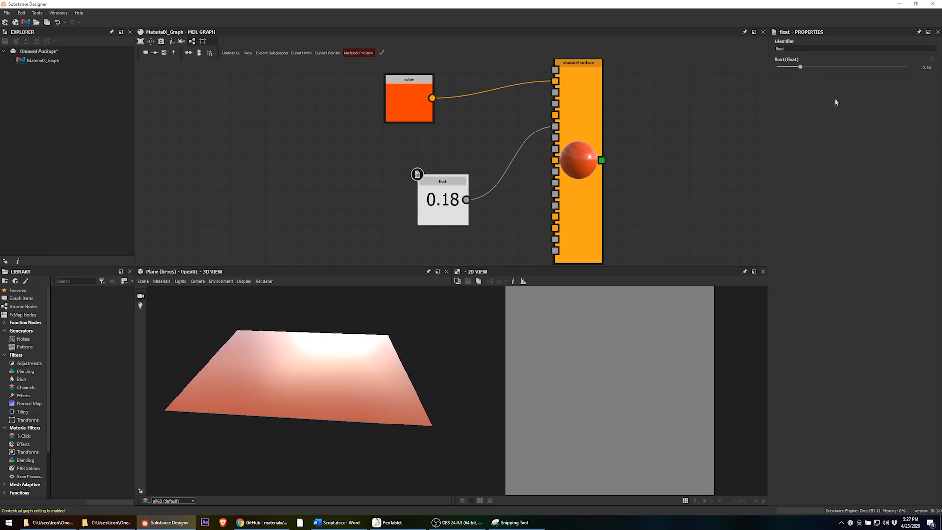
pyautogui.moveTo(800, 67); pyautogui.dragTo(839, 67)
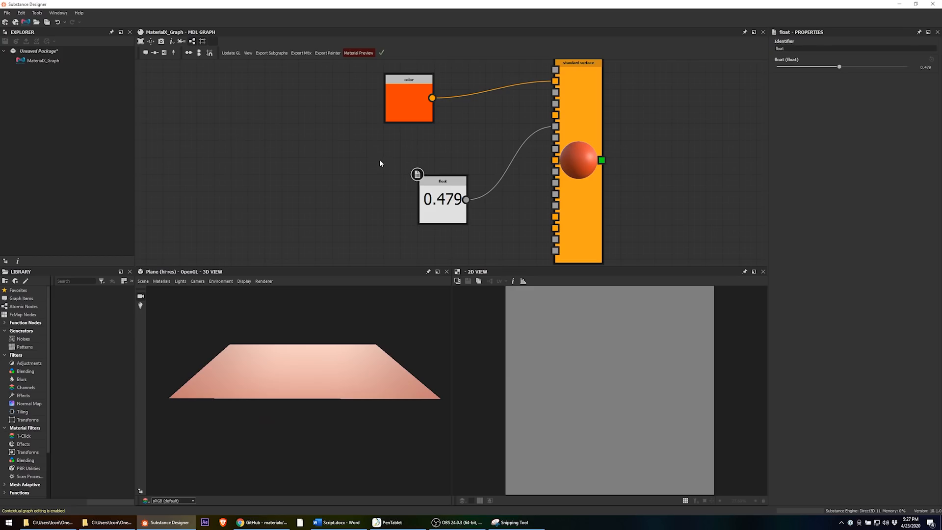
# - Set this graph as the 3D view's material definition and check the Renderer menu
pyautogui.rightClick(380, 163)
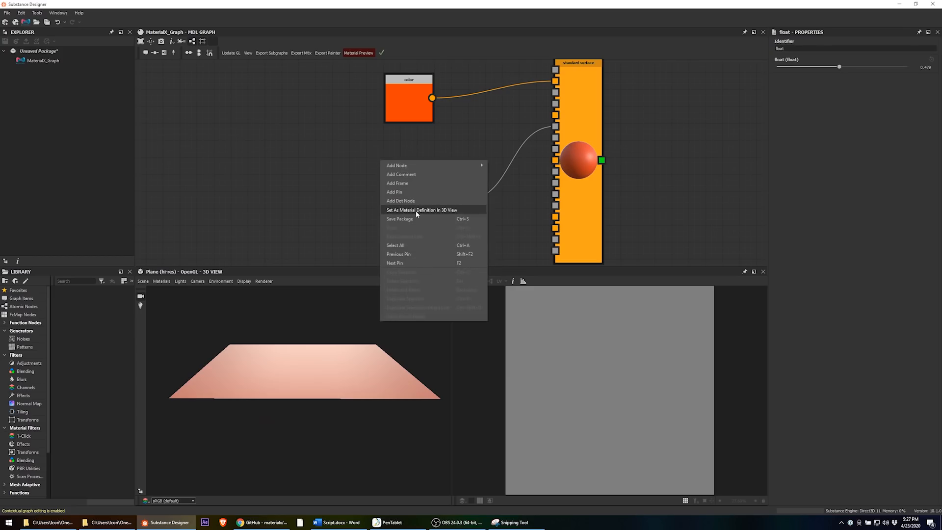
pyautogui.moveTo(430, 212)
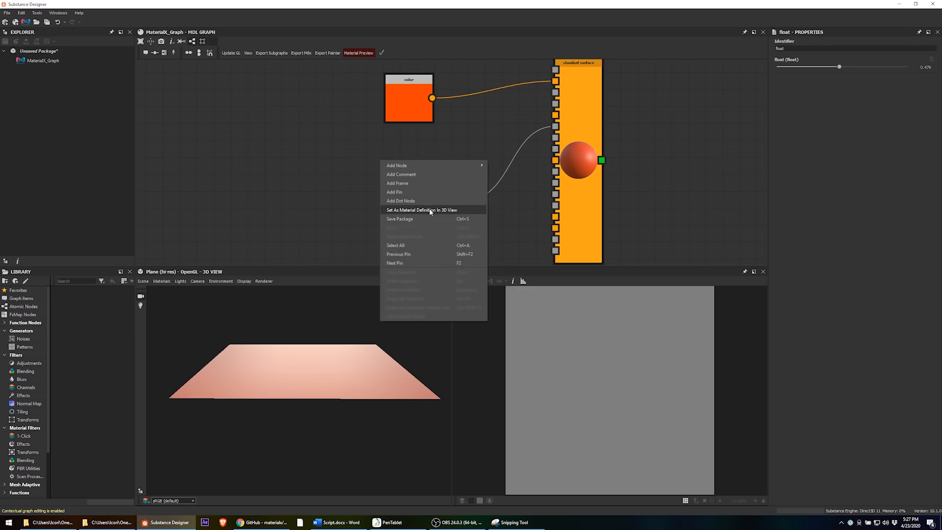
pyautogui.click(422, 210)
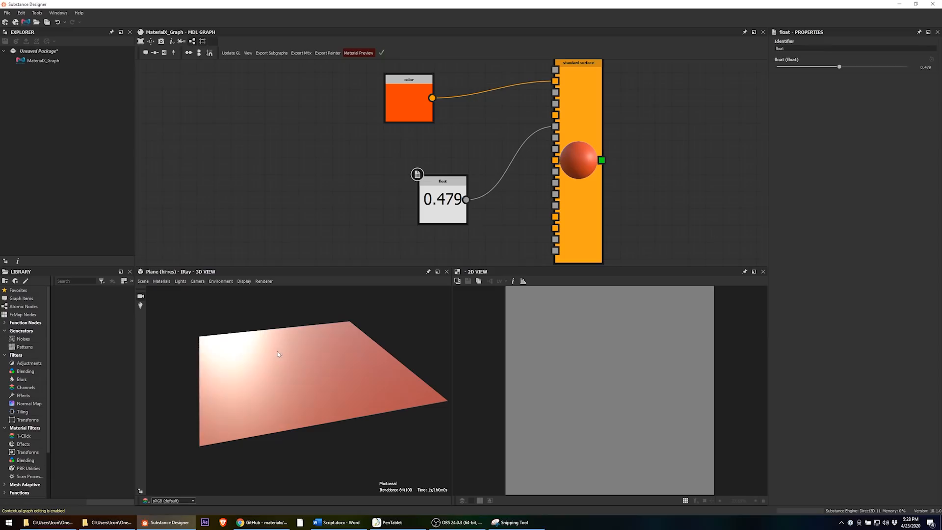
pyautogui.click(264, 281)
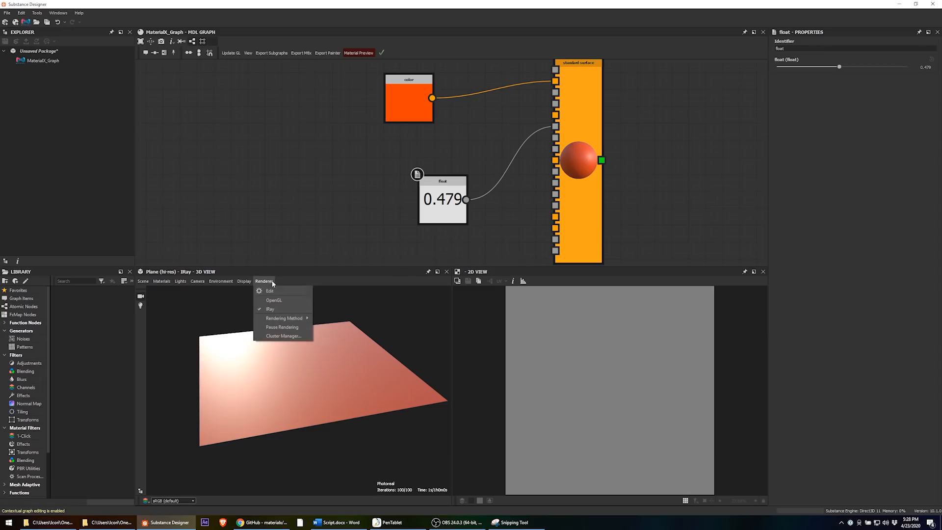
pyautogui.moveTo(290, 300)
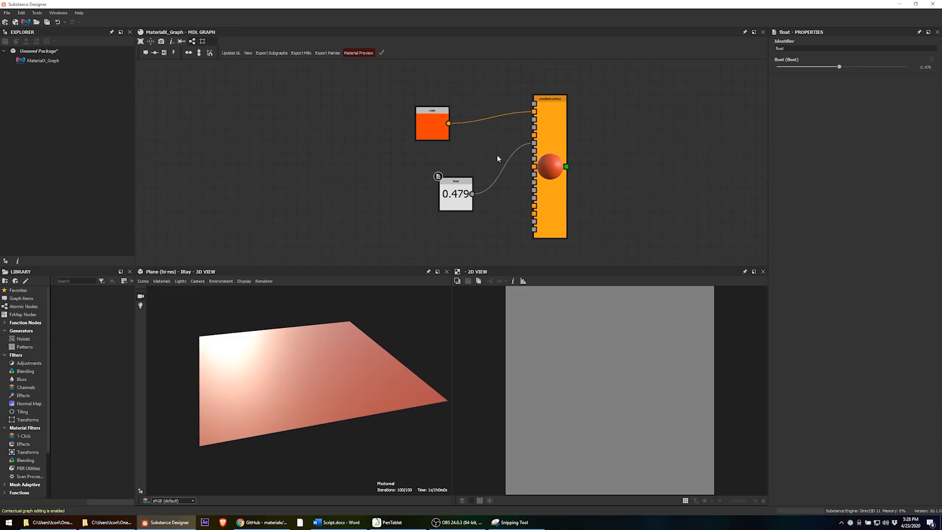
pyautogui.moveTo(479, 153)
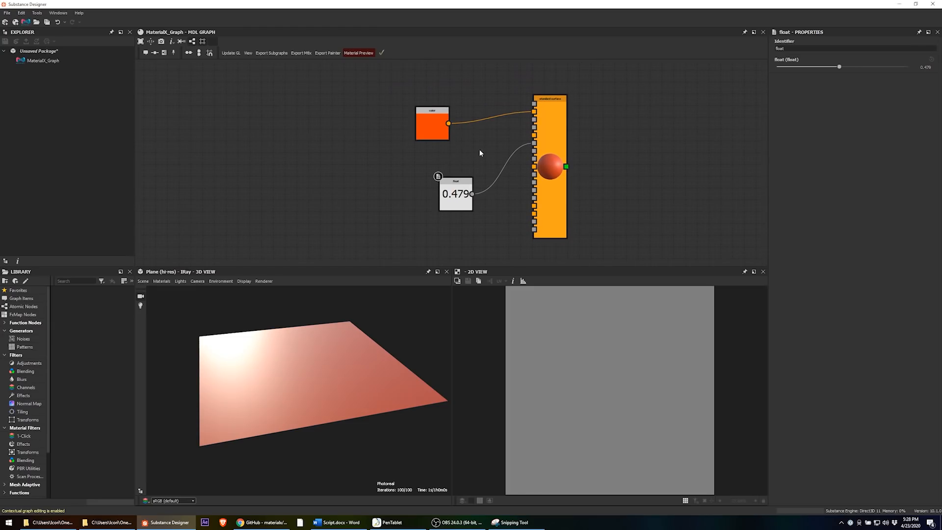
# - Give the color node the identifier 'Basecolor' and the float node 'Roughness'
pyautogui.click(432, 124)
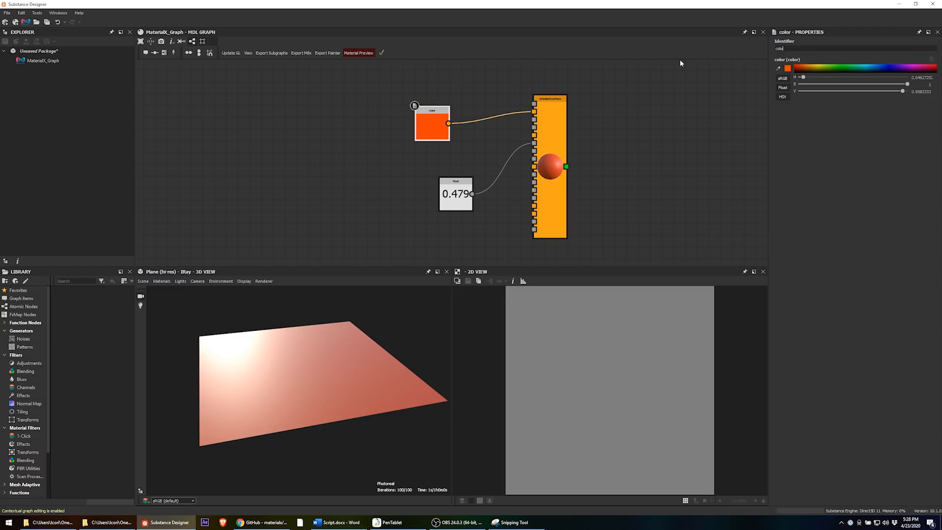
pyautogui.write('Basecolor')
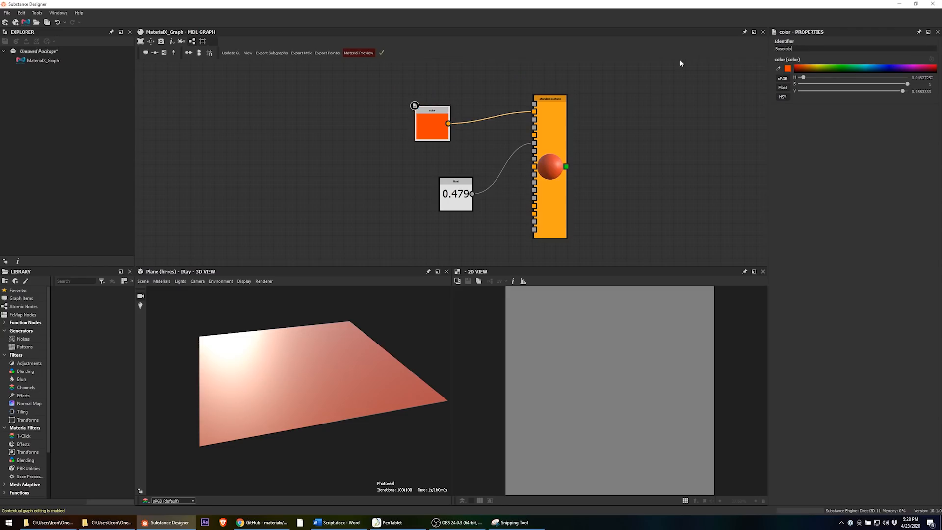
pyautogui.click(456, 193)
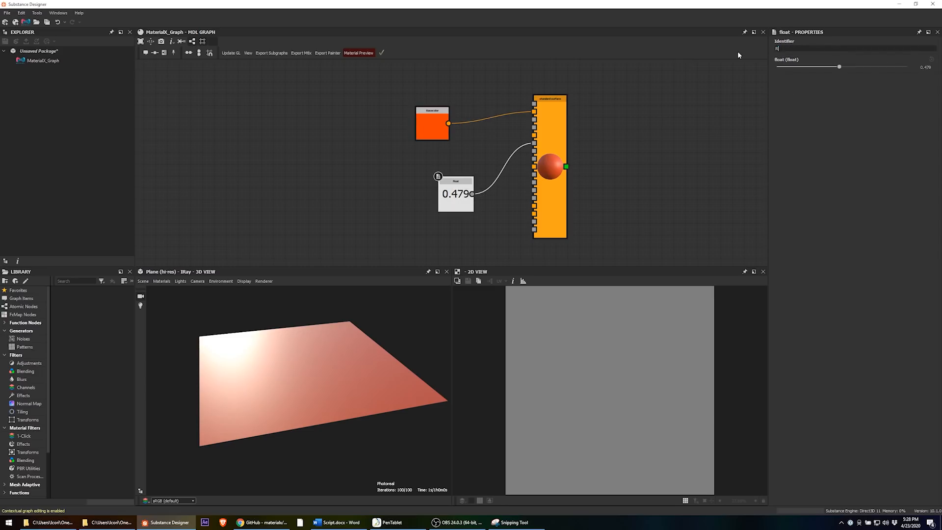
pyautogui.write('Roughness')
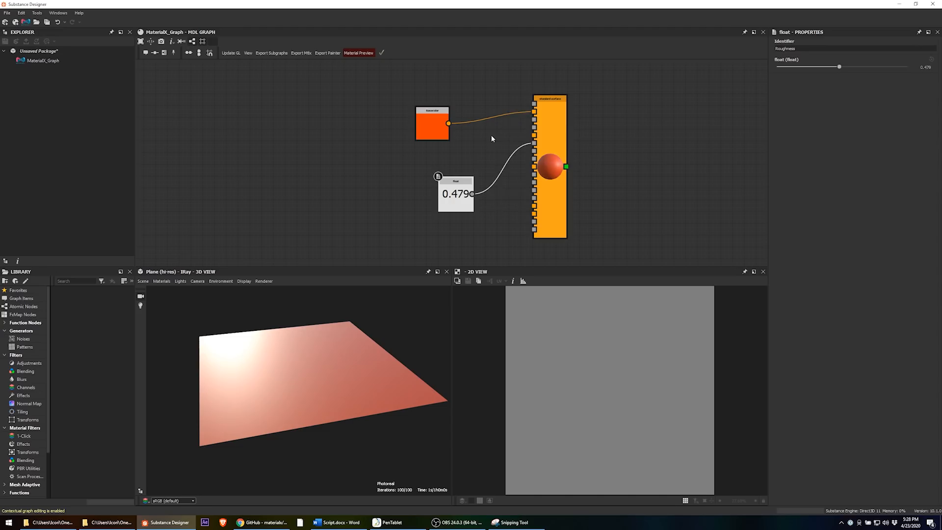
pyautogui.click(431, 124)
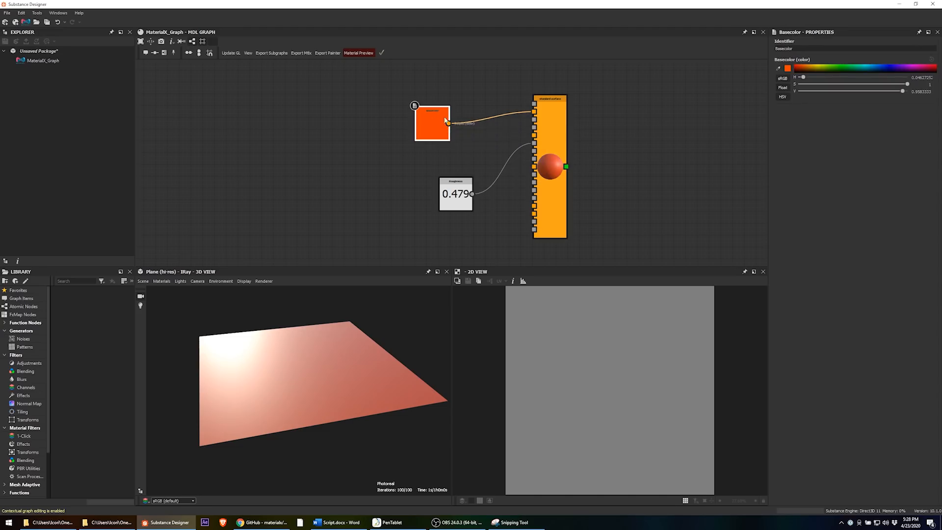
pyautogui.rightClick(431, 123)
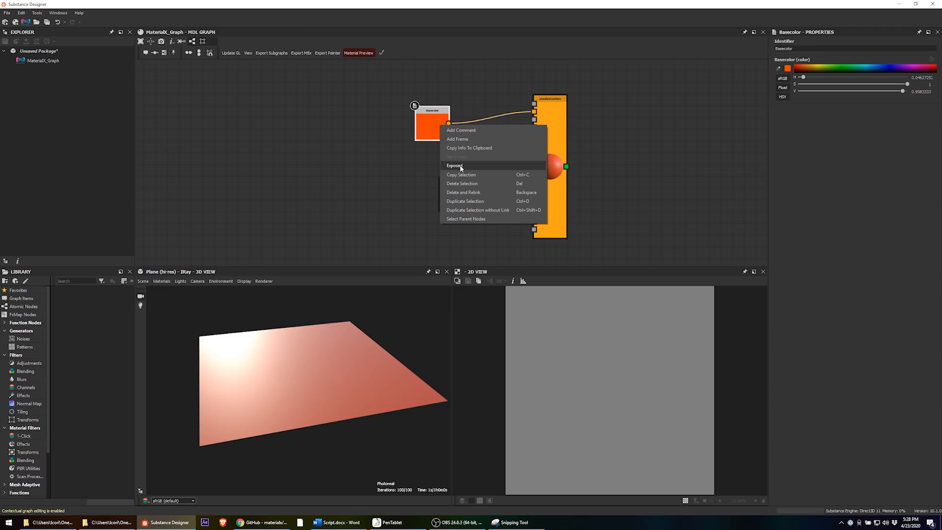
# - Mark the Basecolor node as Exposed
pyautogui.click(455, 165)
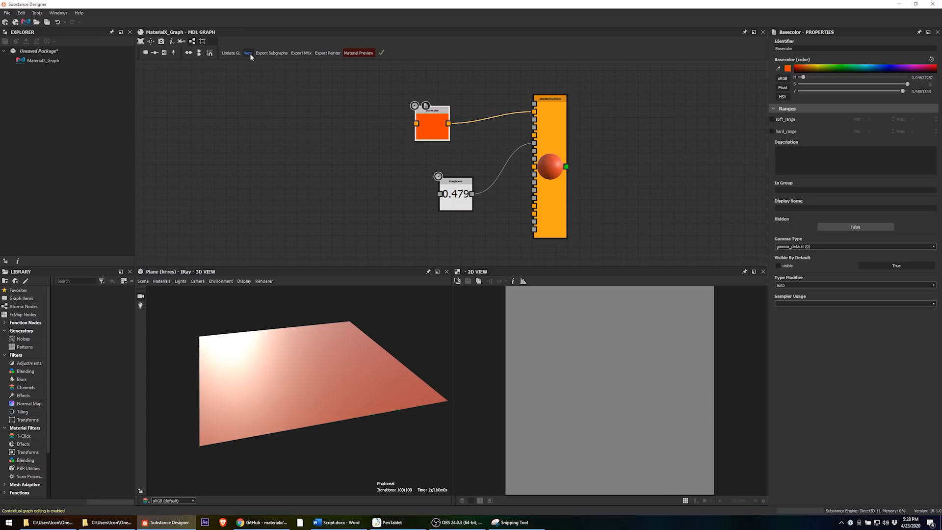
pyautogui.moveTo(248, 53)
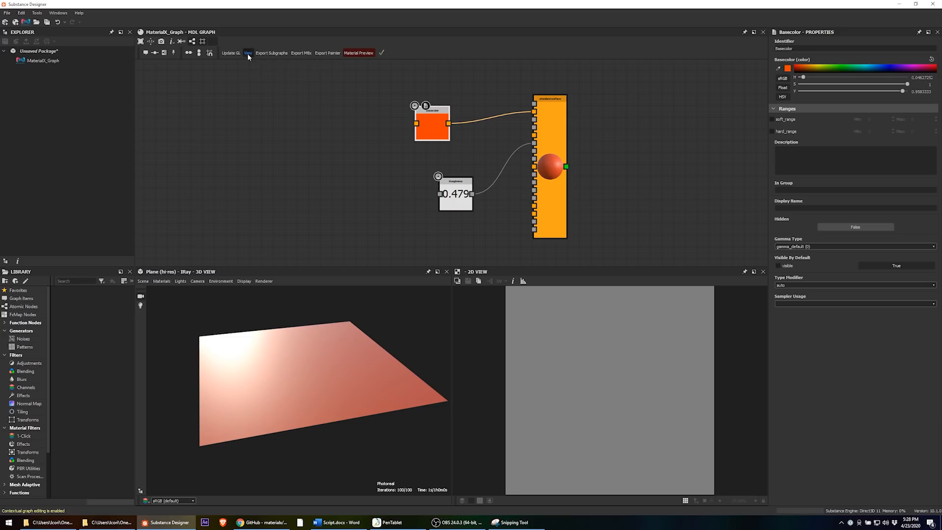
# - Launch MaterialXView, set Graphinst Basecolor to magenta in the Property Editor, then close it
pyautogui.click(247, 53)
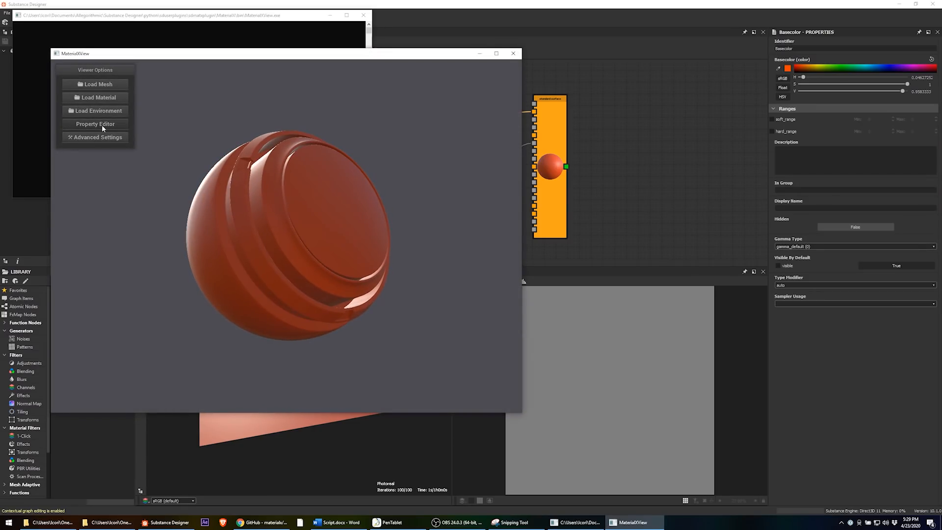
pyautogui.click(94, 124)
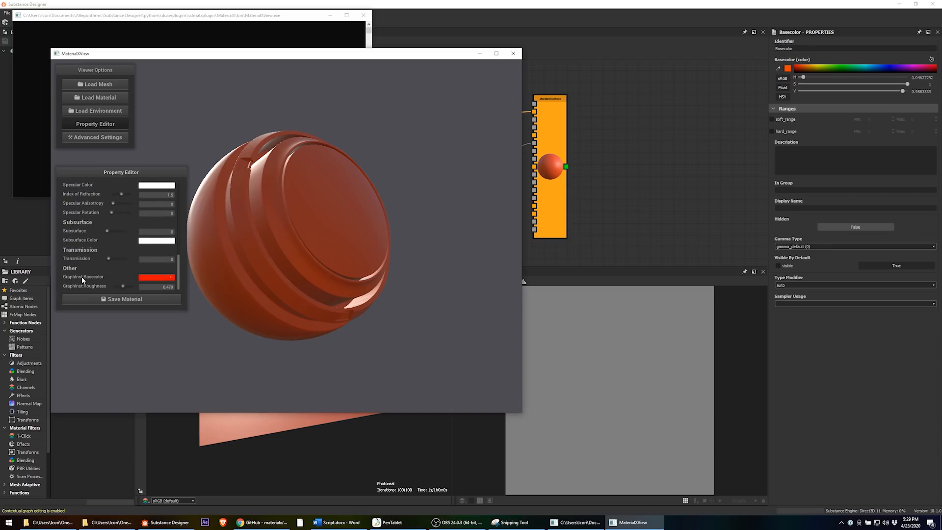
pyautogui.click(156, 276)
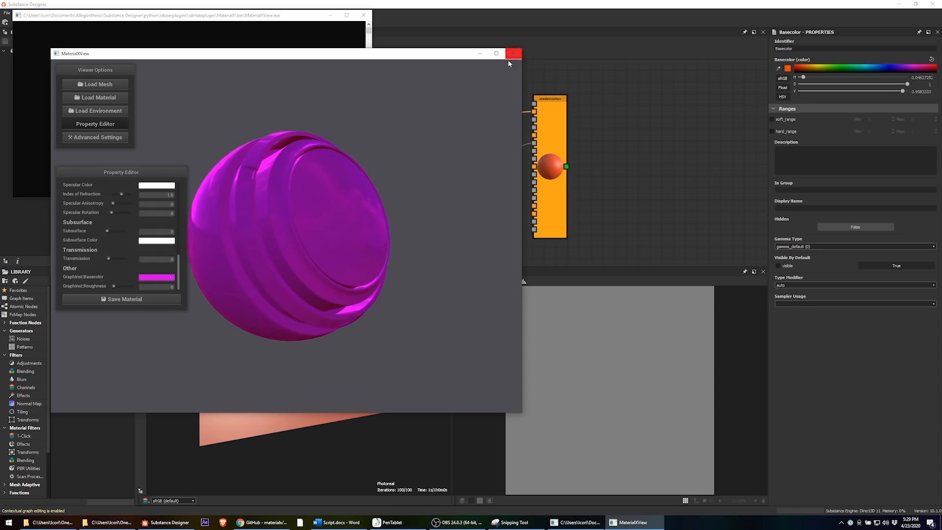
pyautogui.click(513, 53)
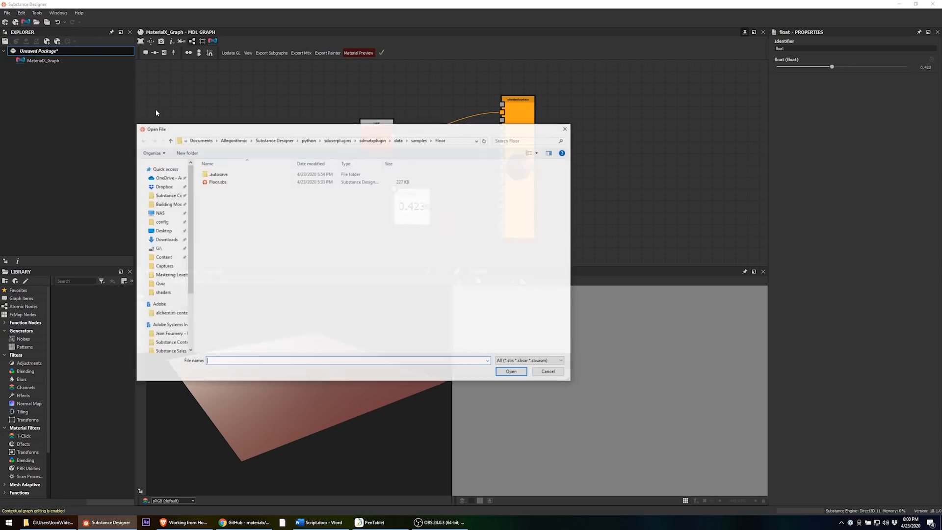
# - Browse to sduserplugins > sdmatxplugin > data > samples > Floor and open Floor.sbs
pyautogui.click(166, 262)
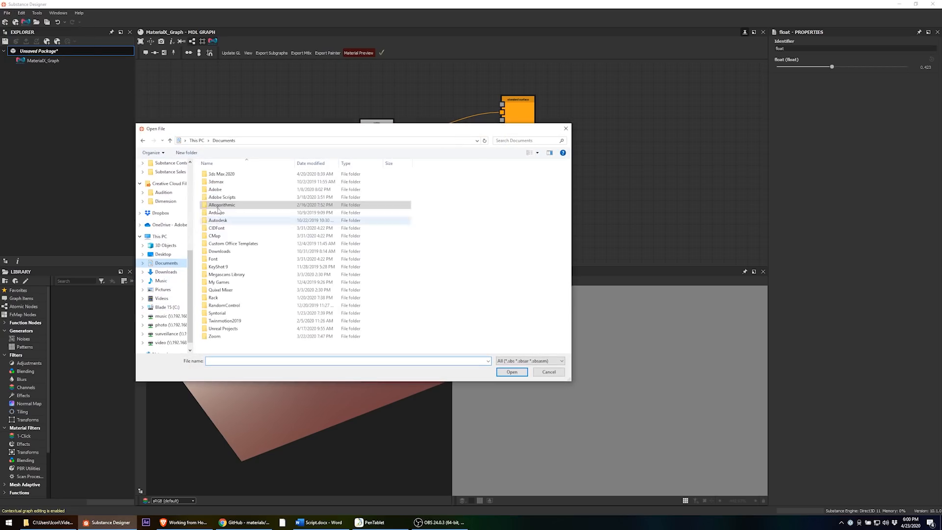
pyautogui.doubleClick(222, 204)
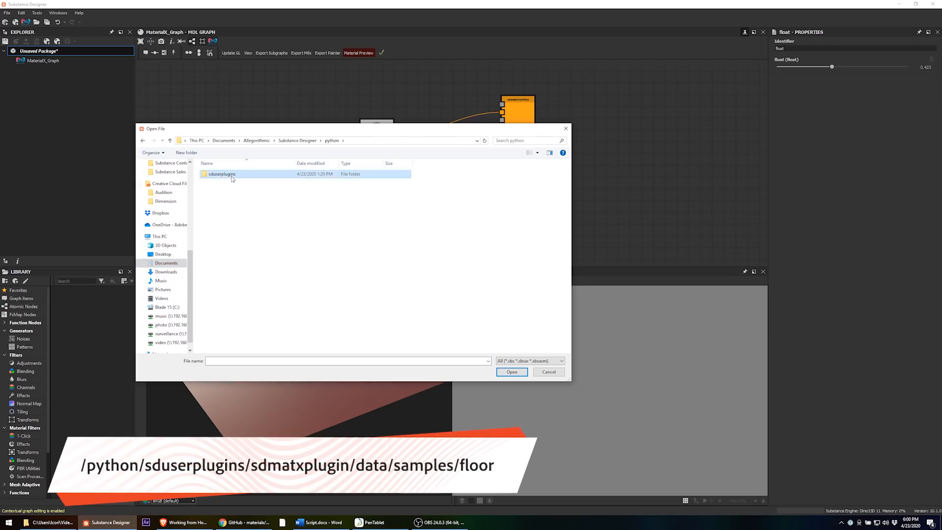
pyautogui.doubleClick(221, 174)
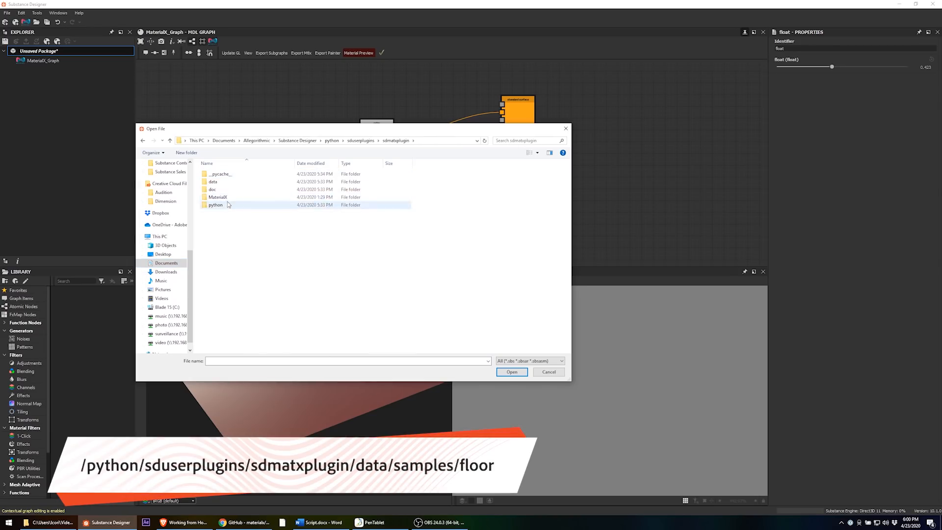
pyautogui.doubleClick(228, 204)
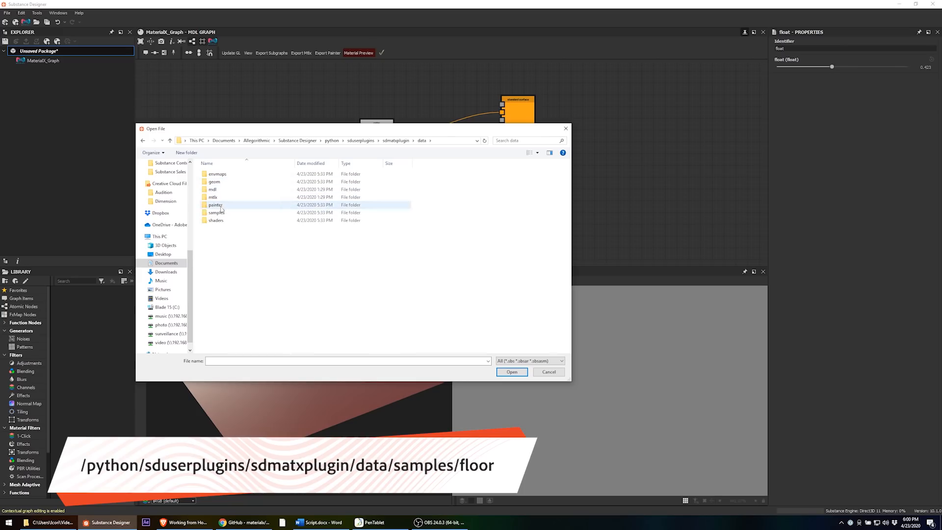
pyautogui.doubleClick(216, 212)
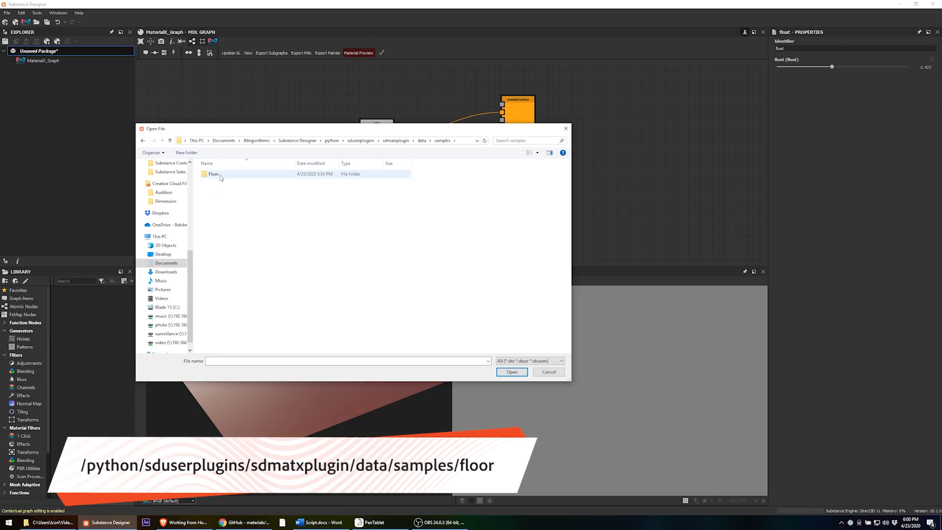
pyautogui.doubleClick(213, 174)
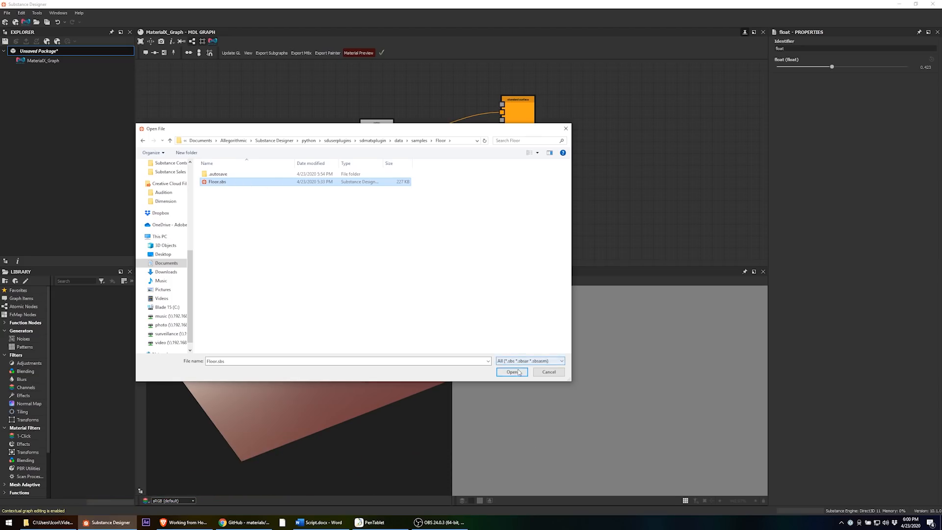
pyautogui.click(511, 372)
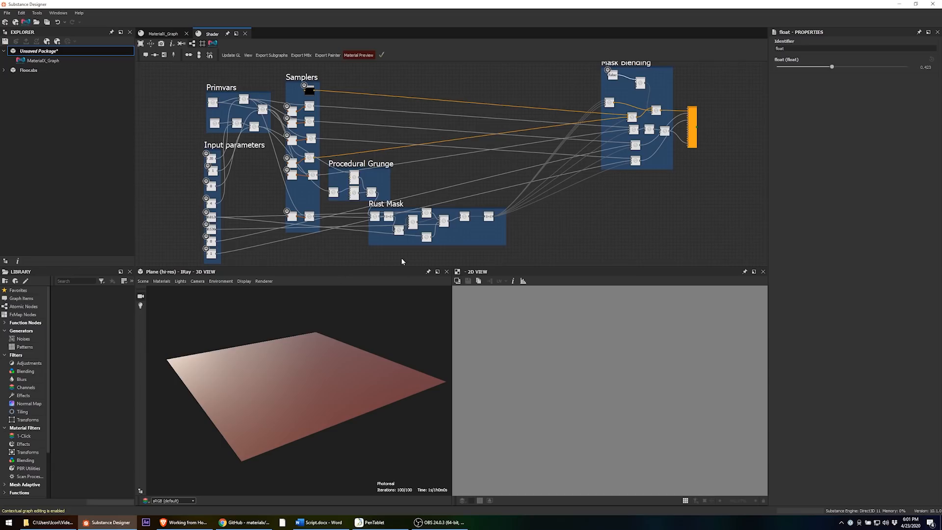
pyautogui.moveTo(246, 102)
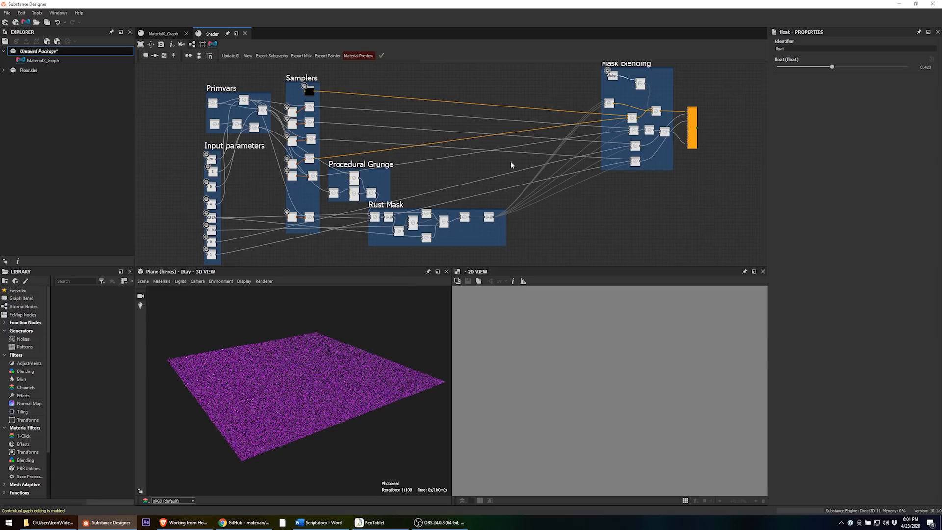
pyautogui.moveTo(669, 113)
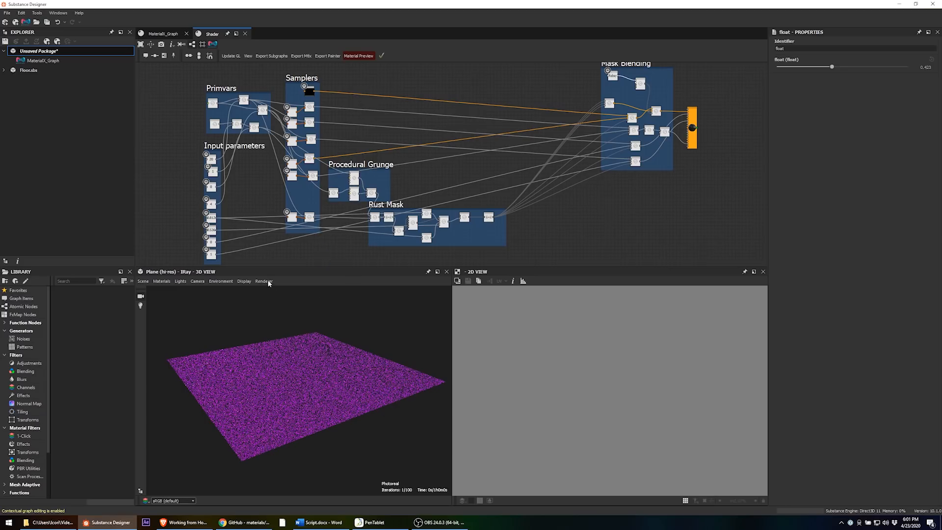
# - Switch the 3D view renderer from iRay to OpenGL
pyautogui.click(263, 281)
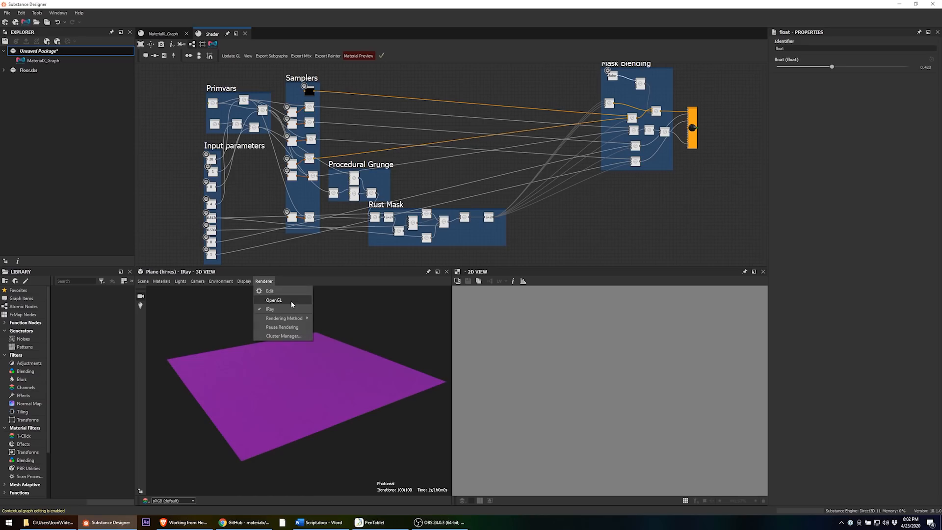
pyautogui.click(273, 300)
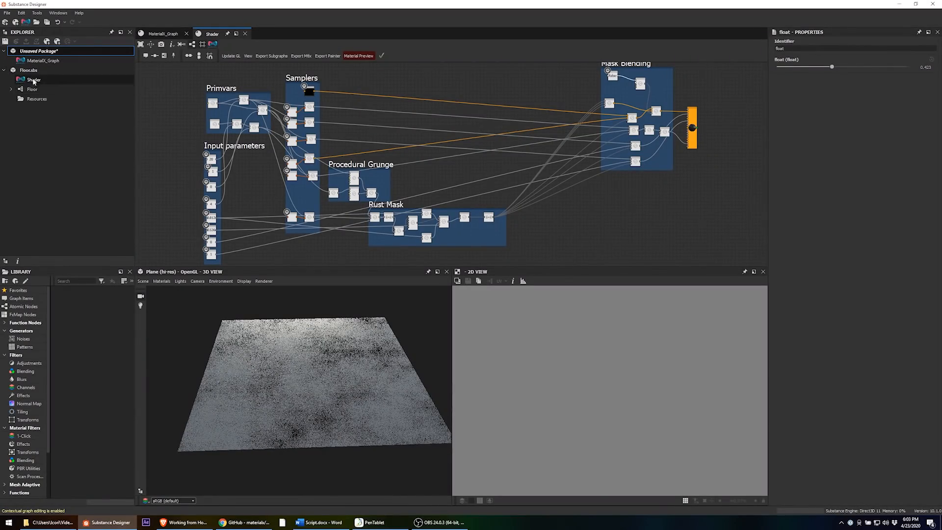
# - Assign the Floor graph to the Shader graph in the Floor.sbs package
pyautogui.click(32, 89)
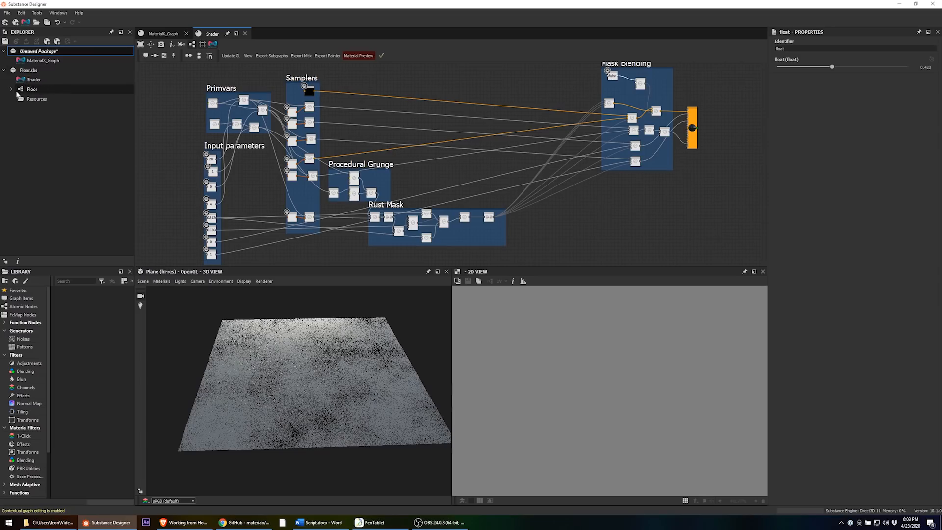
pyautogui.click(33, 80)
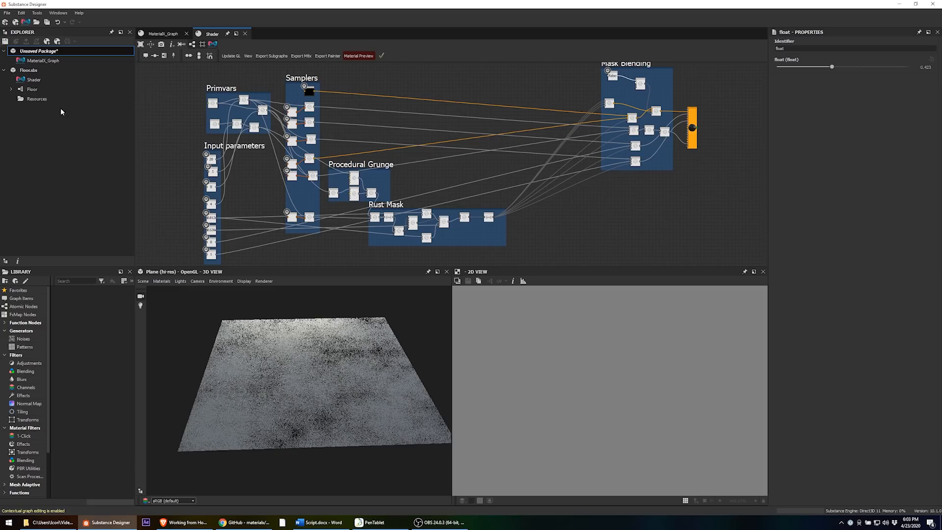
pyautogui.click(32, 89)
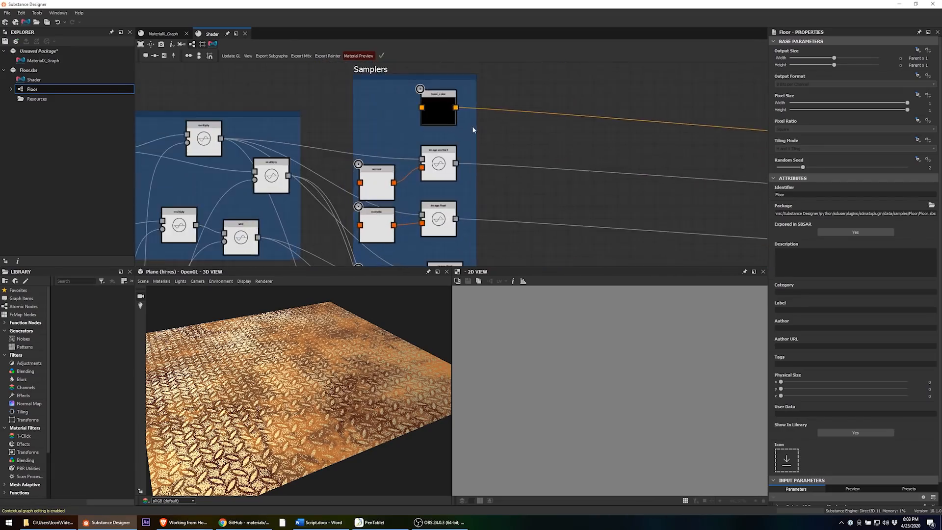
# - Inspect the base_color, image vector3 and normal sampler node properties
pyautogui.click(437, 108)
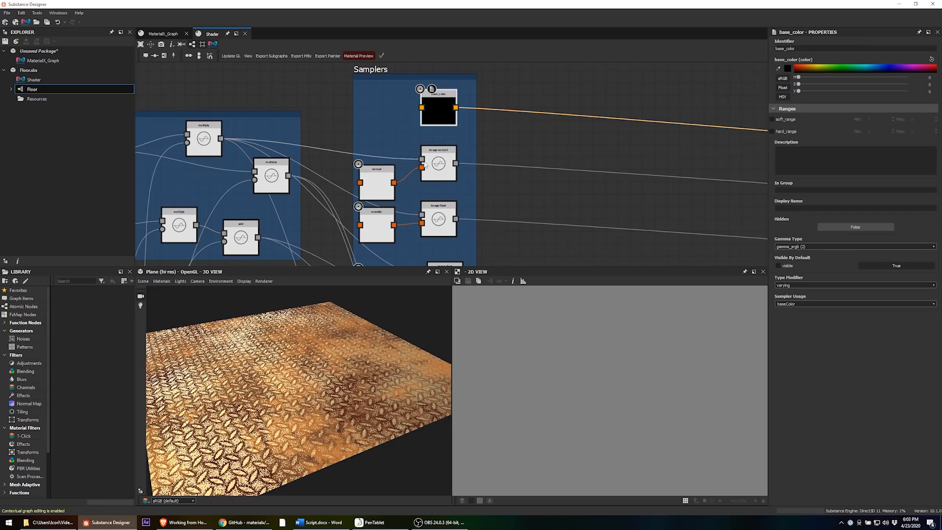
pyautogui.moveTo(406, 118)
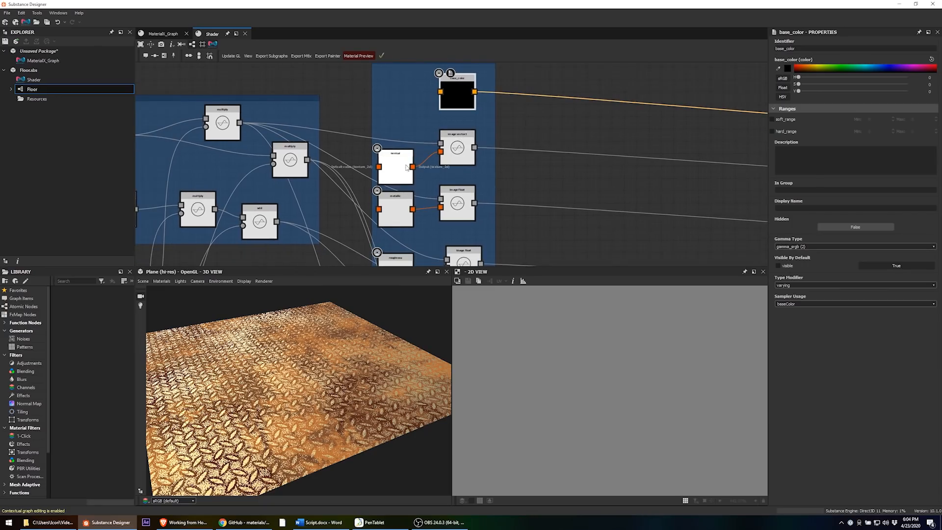
pyautogui.click(457, 147)
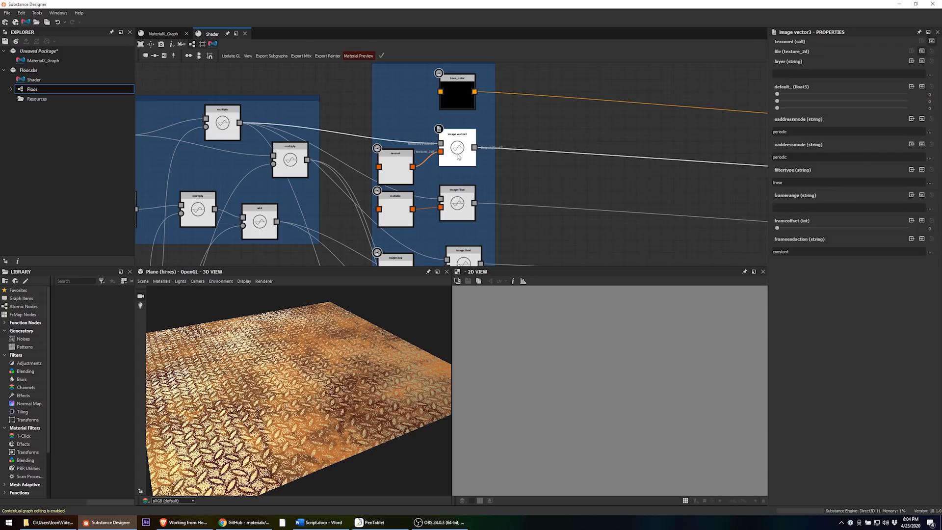
pyautogui.click(394, 167)
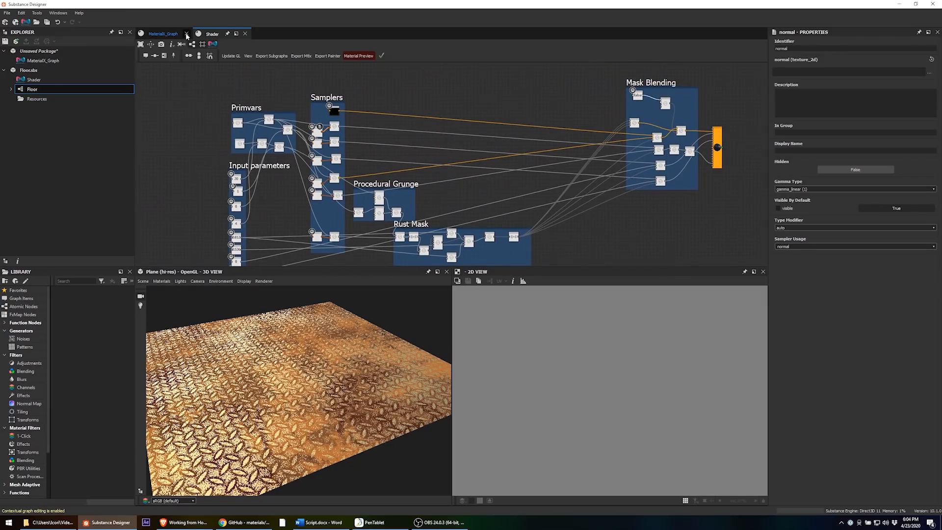
# - Close the MaterialX_Graph tab and open the Floor graph from the Explorer
pyautogui.click(186, 34)
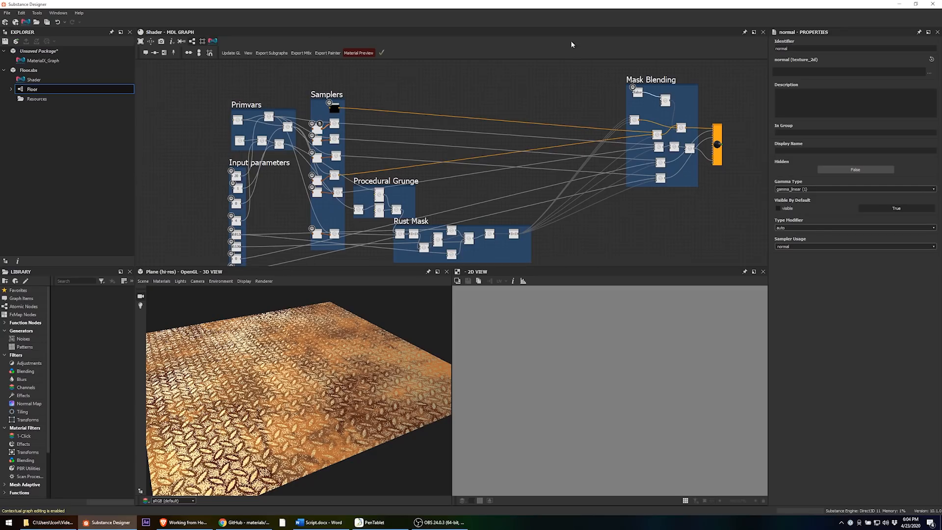
pyautogui.moveTo(740, 61)
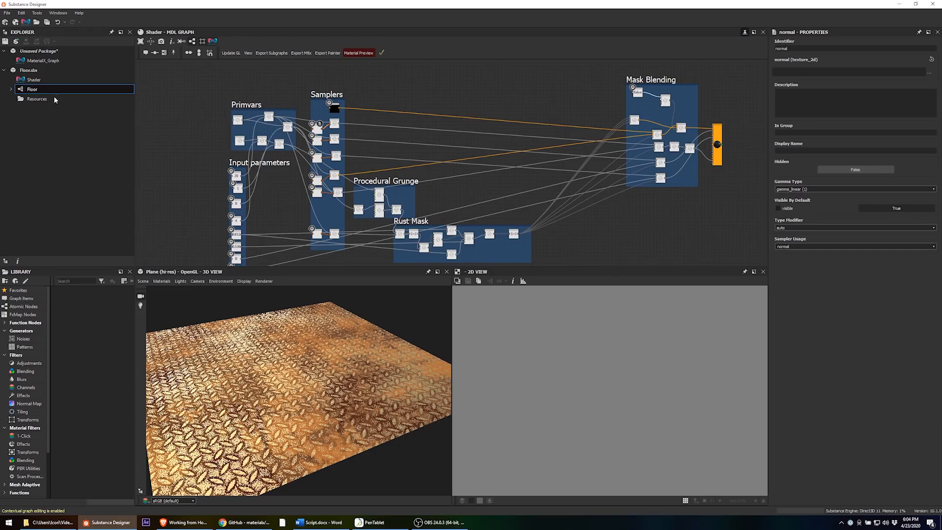
pyautogui.doubleClick(32, 89)
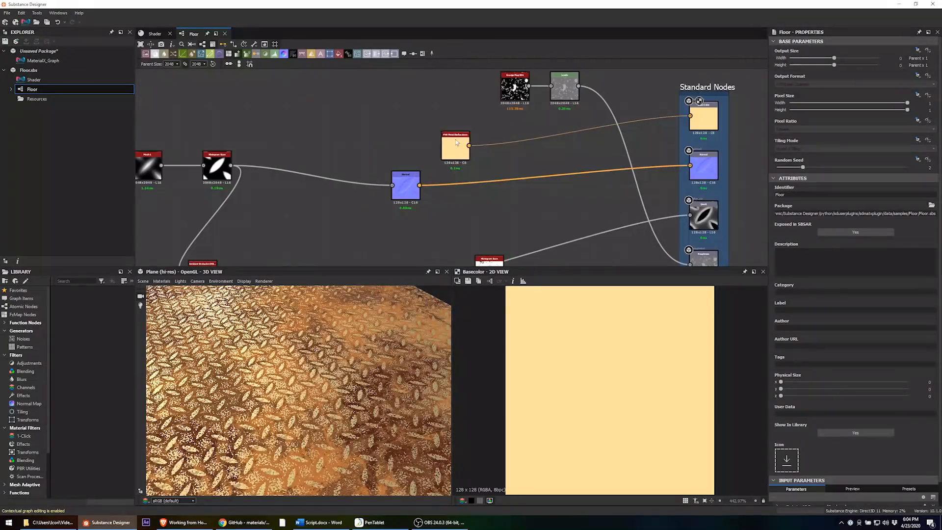
# - Set the pbr_metal_reflectance node's Metal Color to Platinum and view it in the Shader graph
pyautogui.click(455, 145)
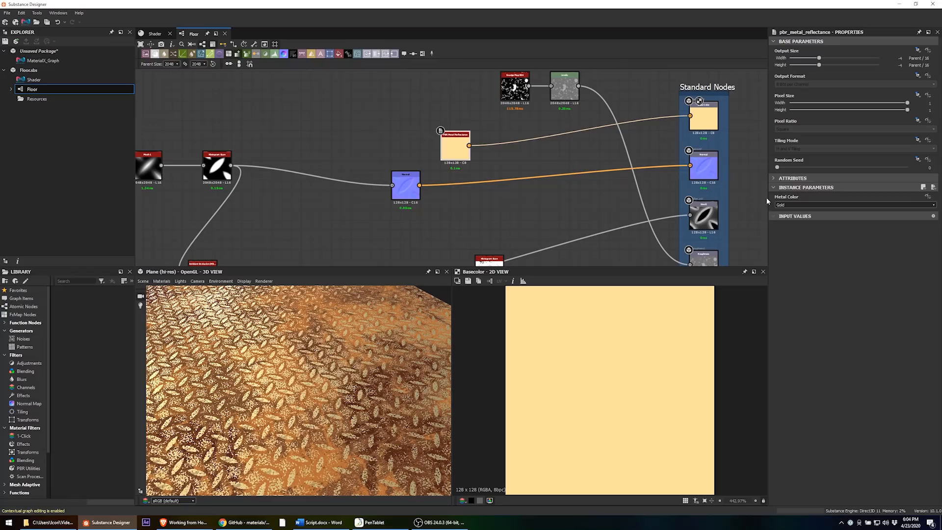
pyautogui.click(851, 205)
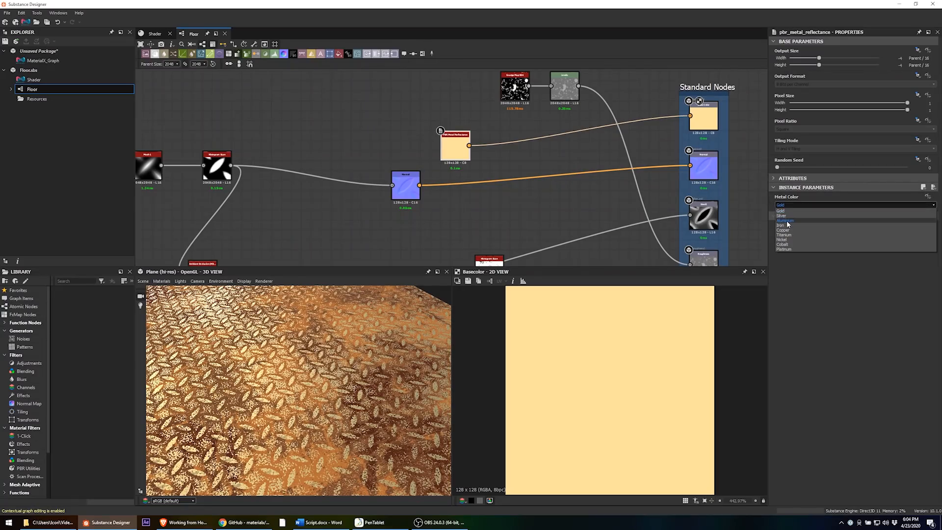
pyautogui.click(785, 220)
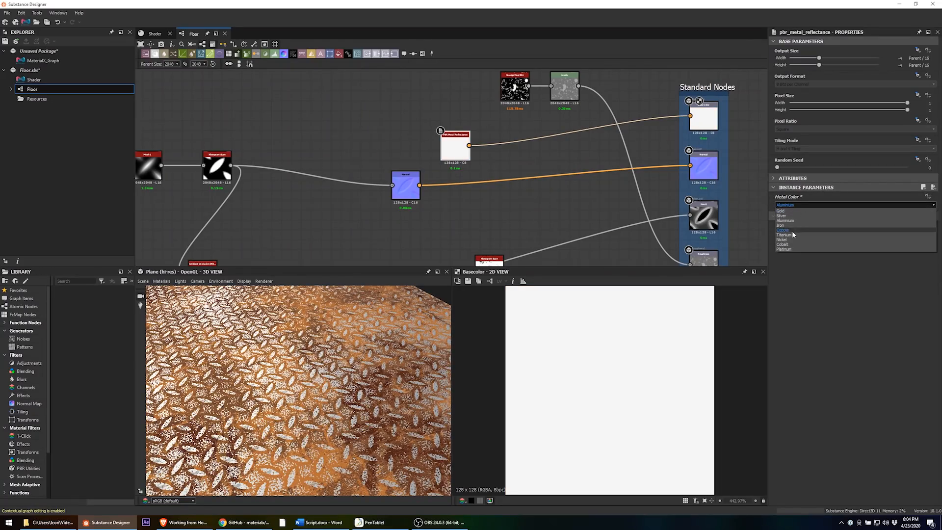
pyautogui.click(787, 249)
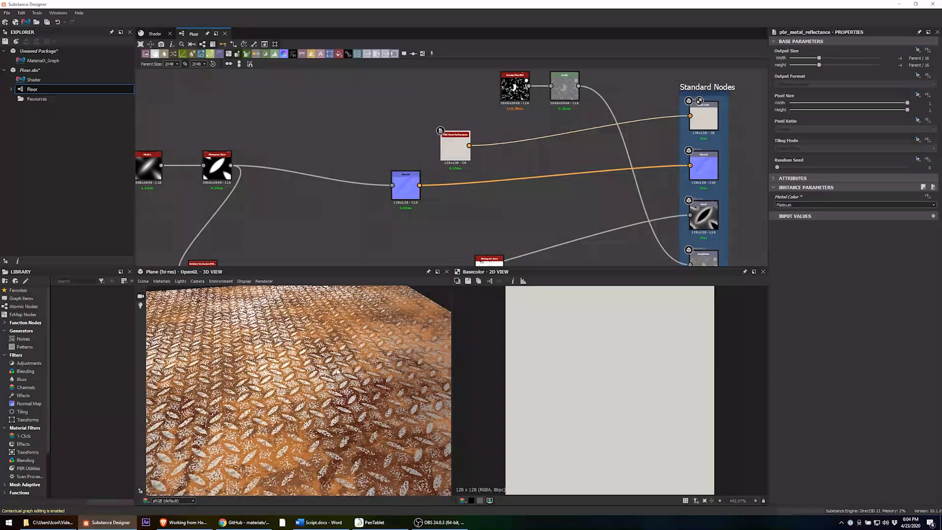
pyautogui.click(155, 33)
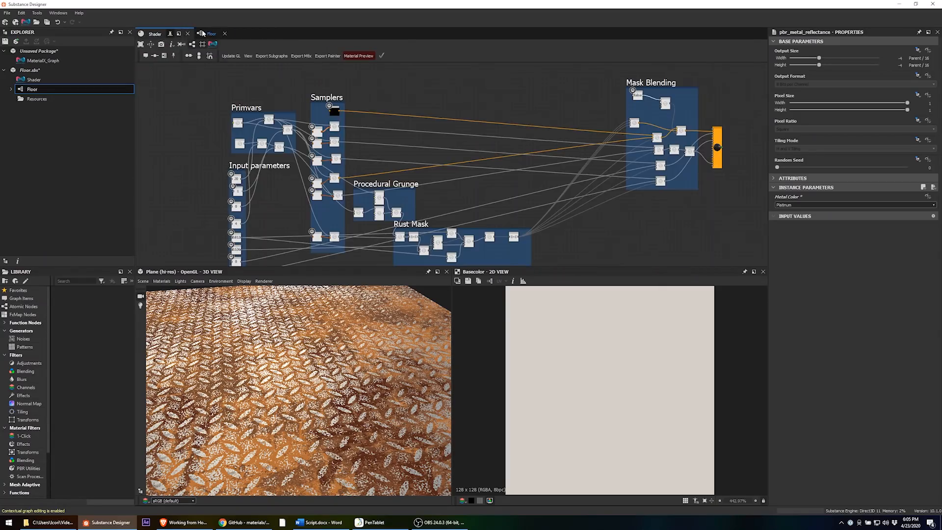
# - Switch back to the Floor graph tab with its Platinum metal colour
pyautogui.click(211, 33)
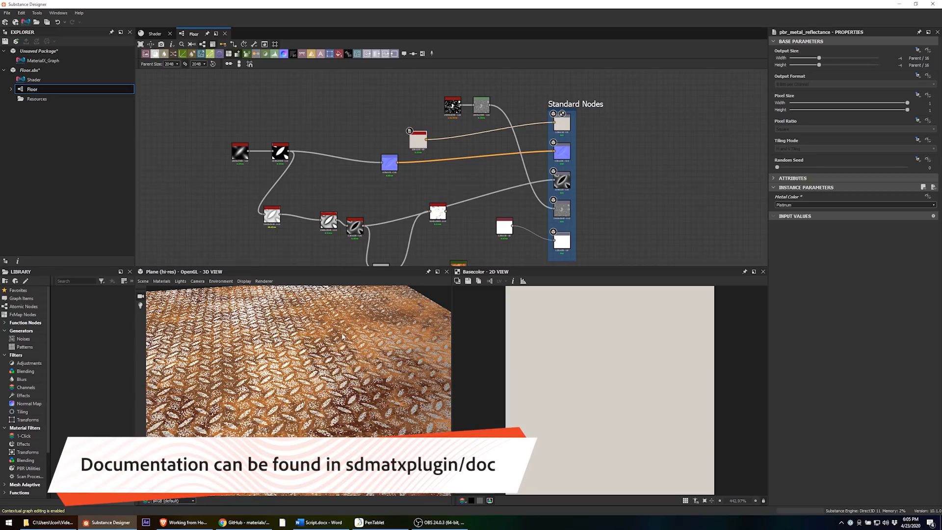
pyautogui.click(263, 281)
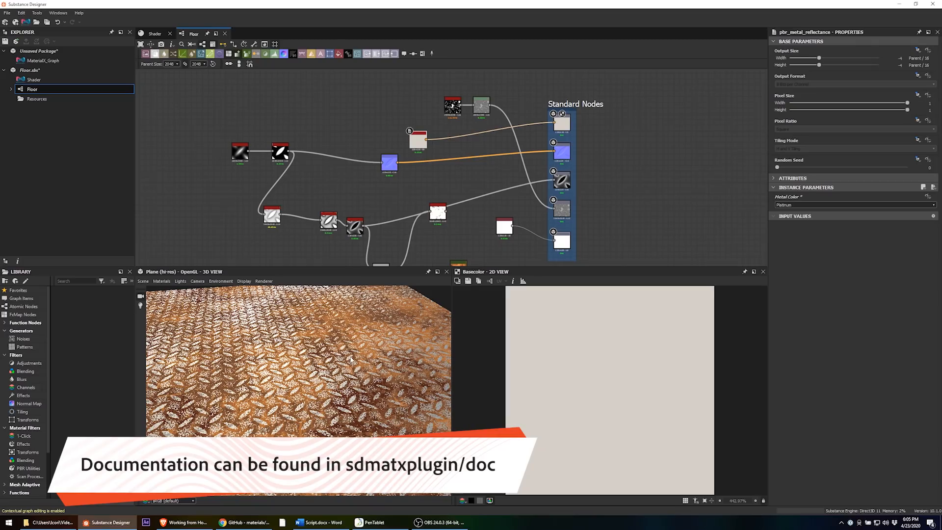
pyautogui.moveTo(430, 364)
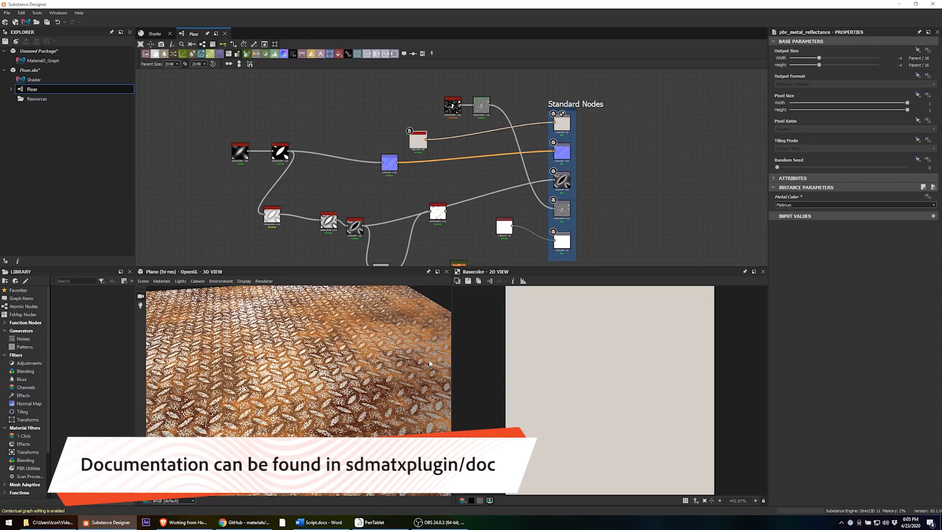